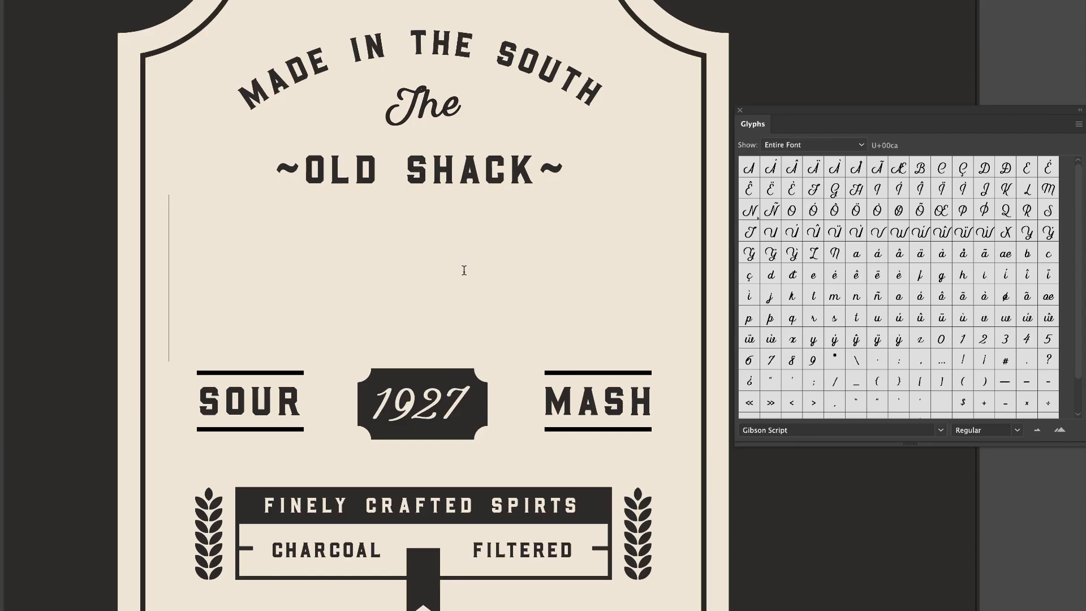
Step: Add the script word Bourbon under OLD SHACK, then move on to a fresh blank document
{"action": "type", "text": "Bourbon"}
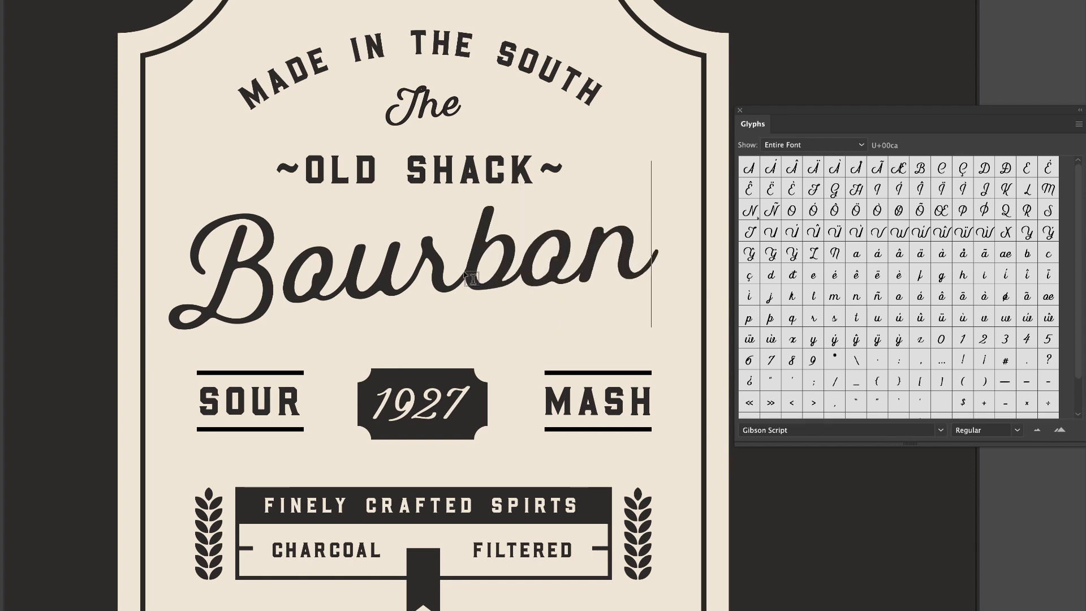
{"action": "scroll", "scroll_direction": "down", "scroll_amount": 3}
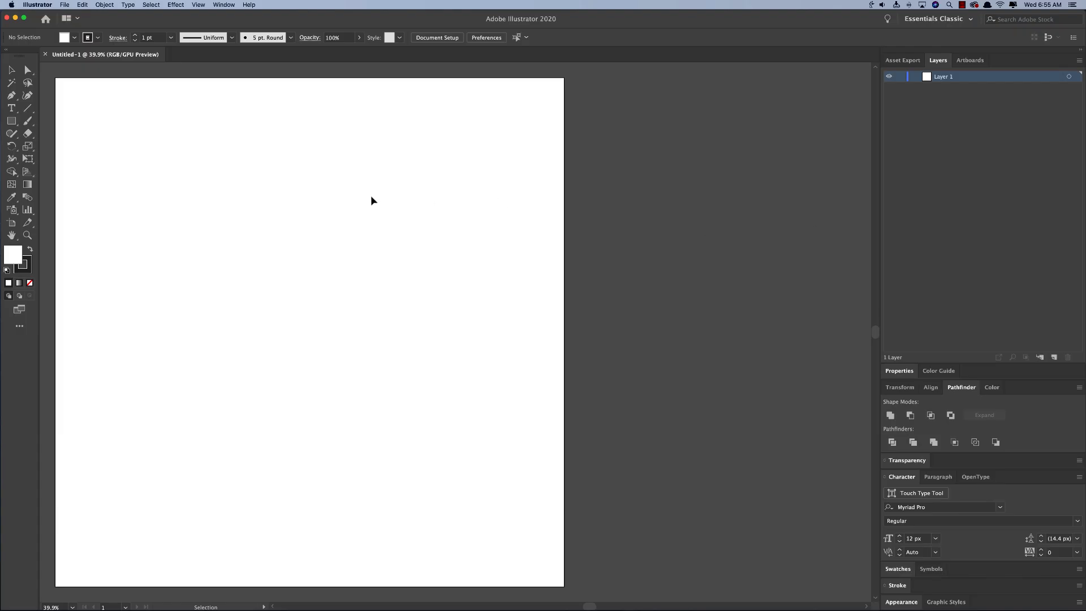
{"action": "mouse_move", "coordinate": [208, 166]}
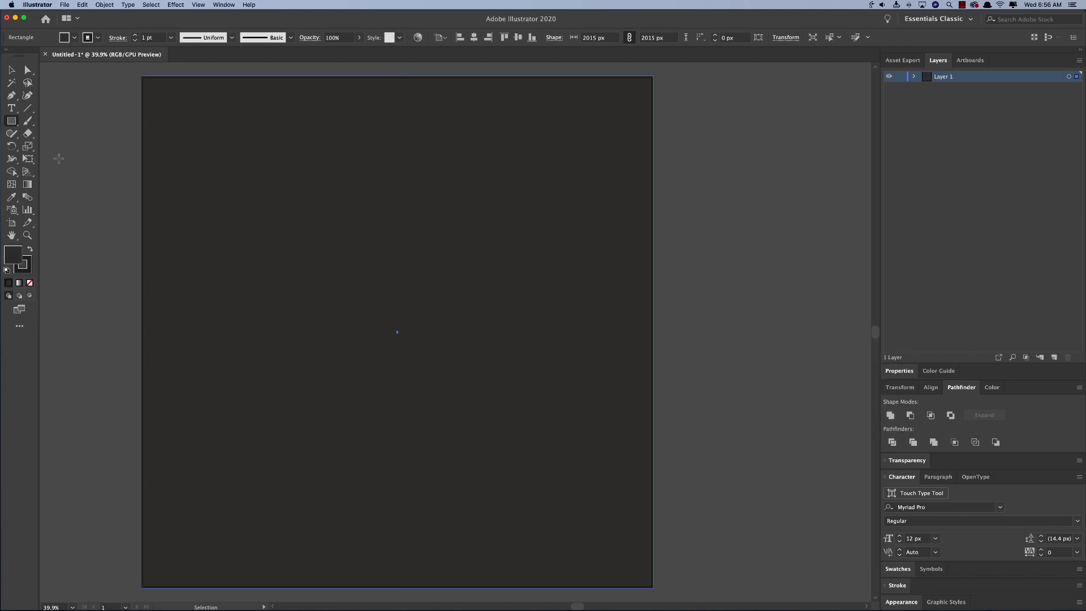
{"action": "mouse_move", "coordinate": [9, 120]}
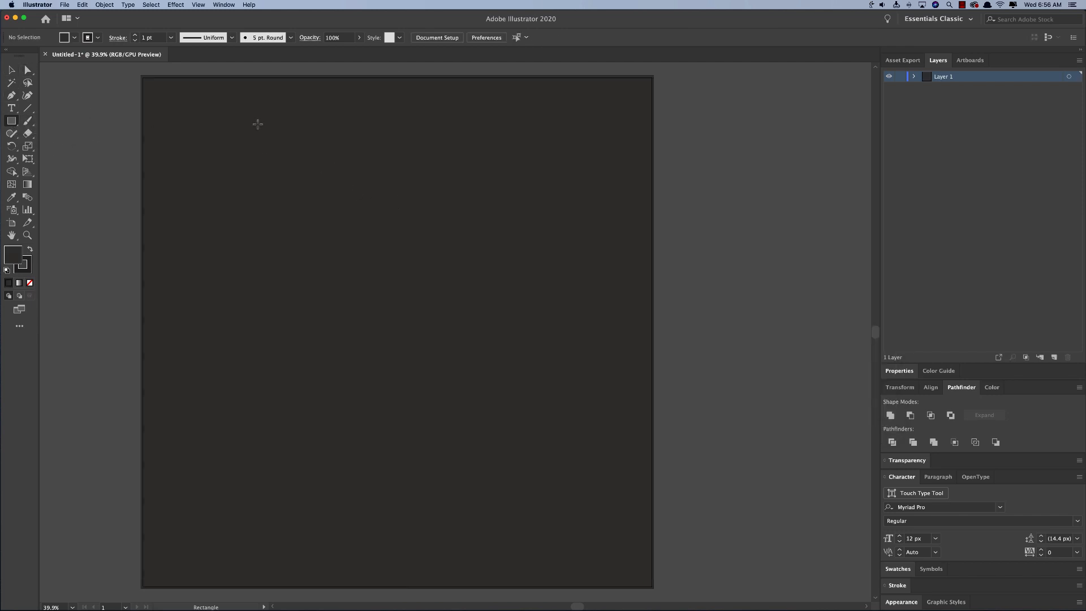
Step: Draw a centred rectangle and fill it cream (#f2eada) with no stroke
{"action": "left_click_drag", "start_coordinate": [316, 202], "coordinate": [502, 441]}
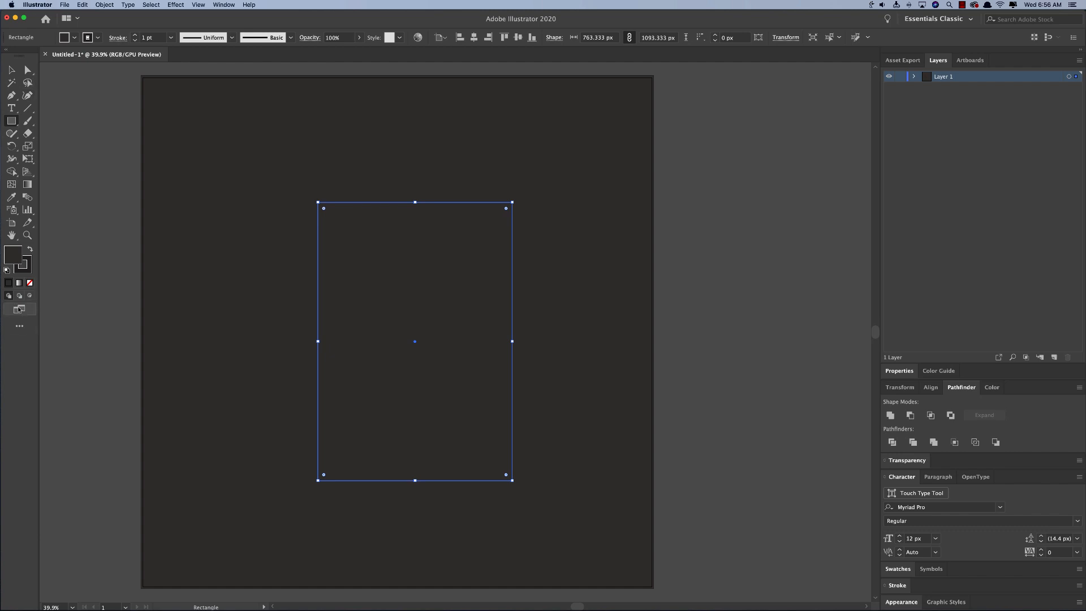
{"action": "mouse_move", "coordinate": [25, 269]}
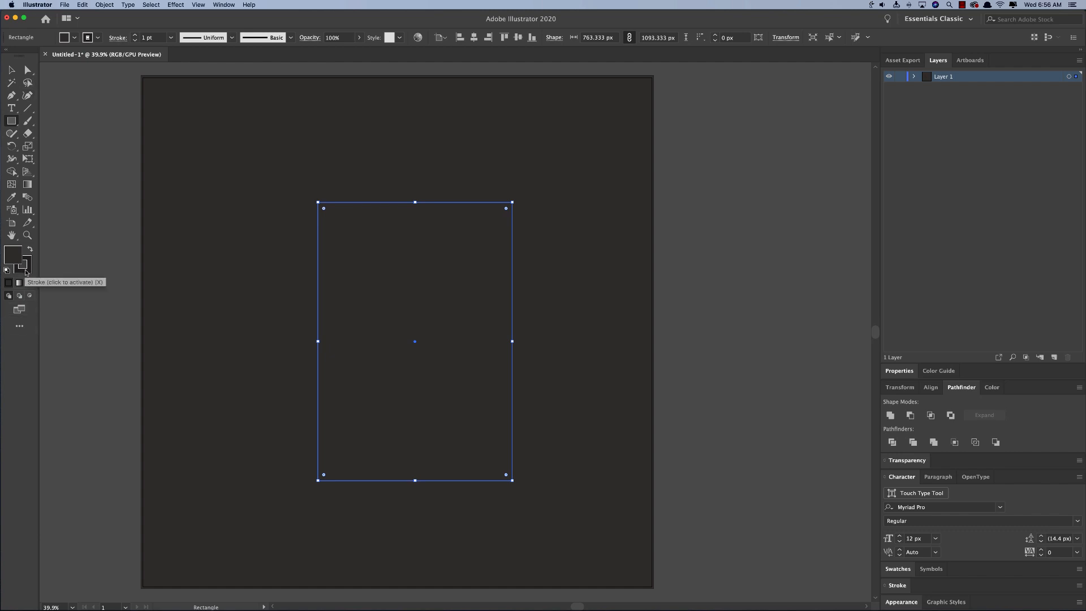
{"action": "double_click", "coordinate": [9, 253]}
{"action": "type", "text": "f2eada"}
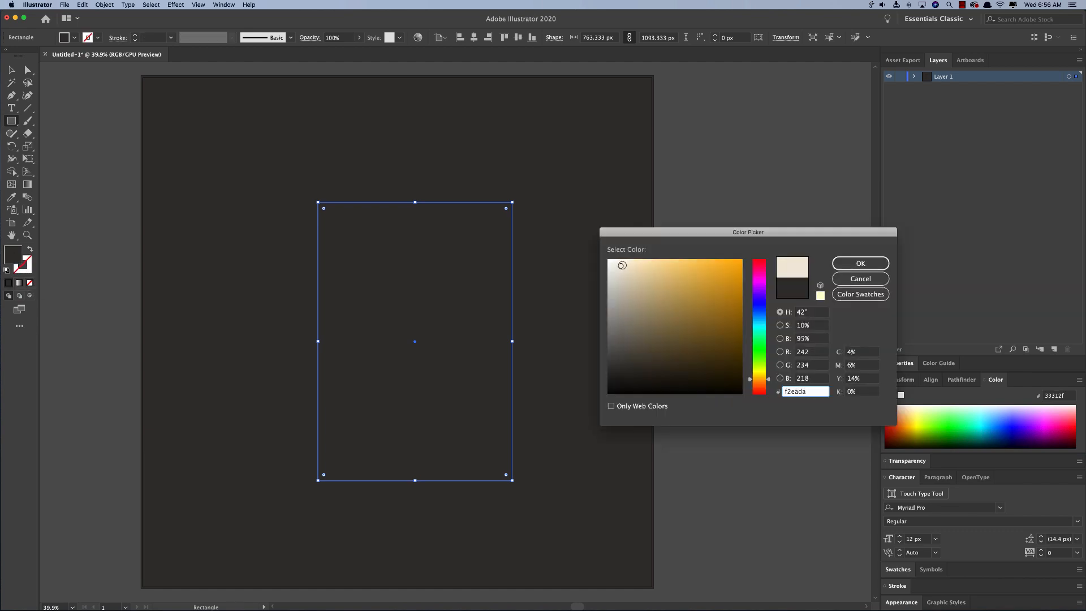
{"action": "left_click", "coordinate": [859, 262]}
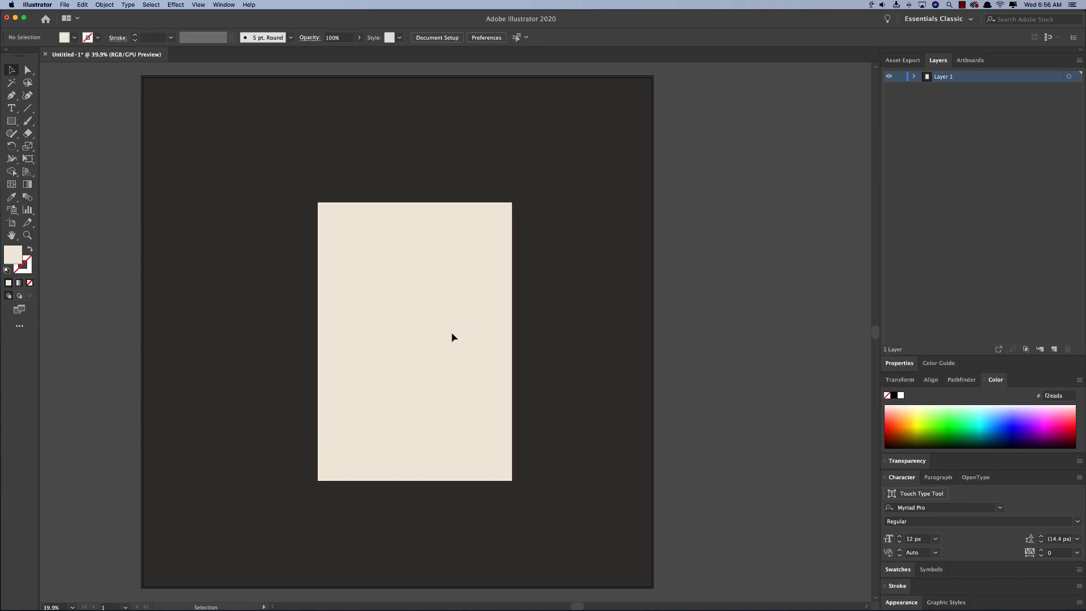
Step: Subtract a circle from the panel's top-left corner with Pathfinder Minus Front
{"action": "left_click", "coordinate": [9, 120]}
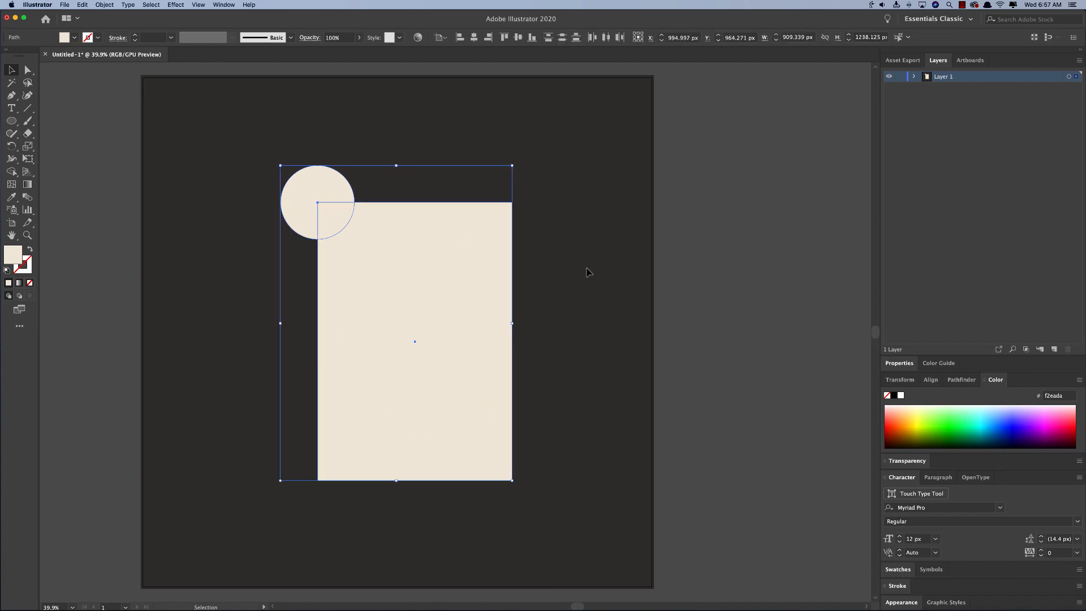
{"action": "left_click", "coordinate": [961, 380]}
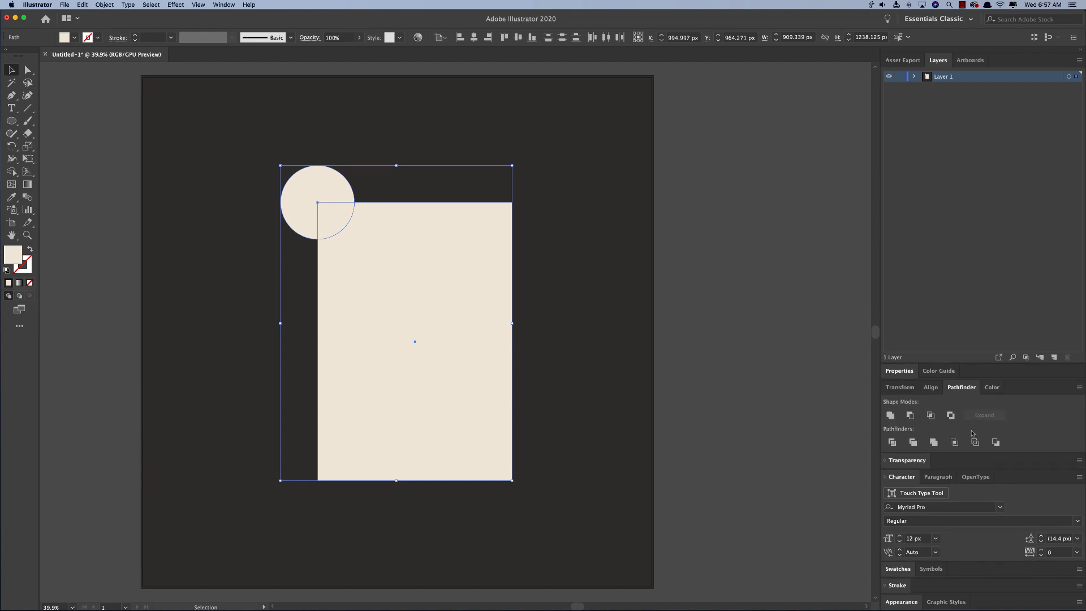
{"action": "mouse_move", "coordinate": [909, 415]}
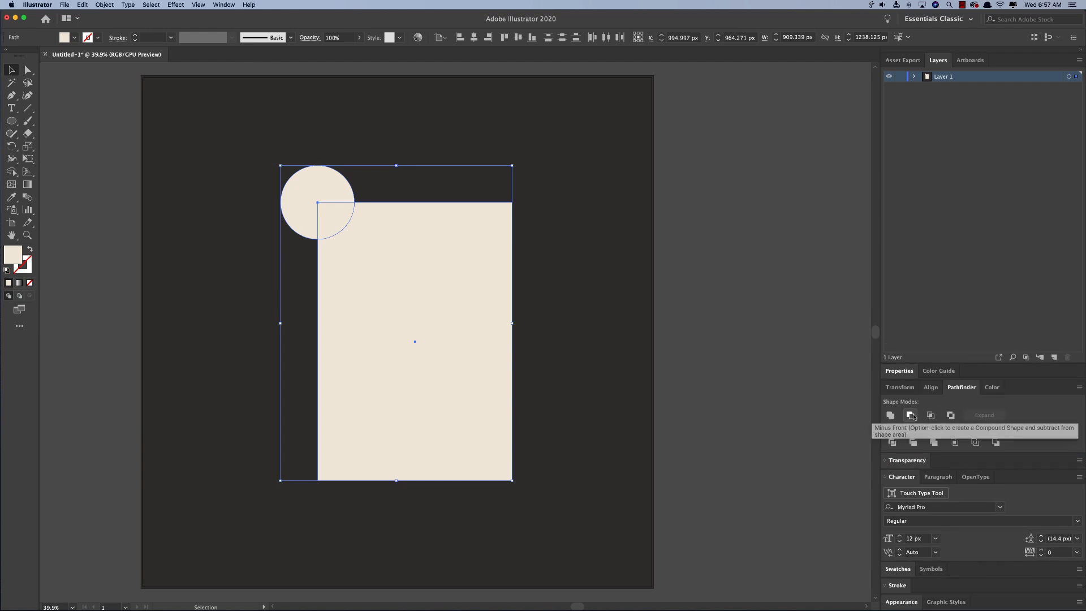
{"action": "left_click", "coordinate": [909, 415]}
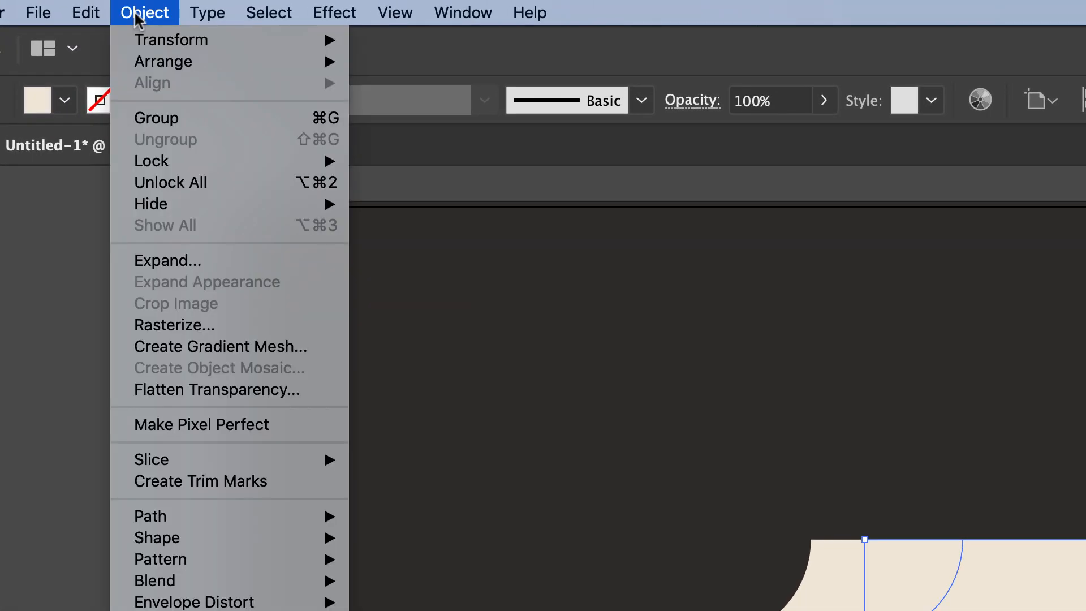
{"action": "mouse_move", "coordinate": [170, 40]}
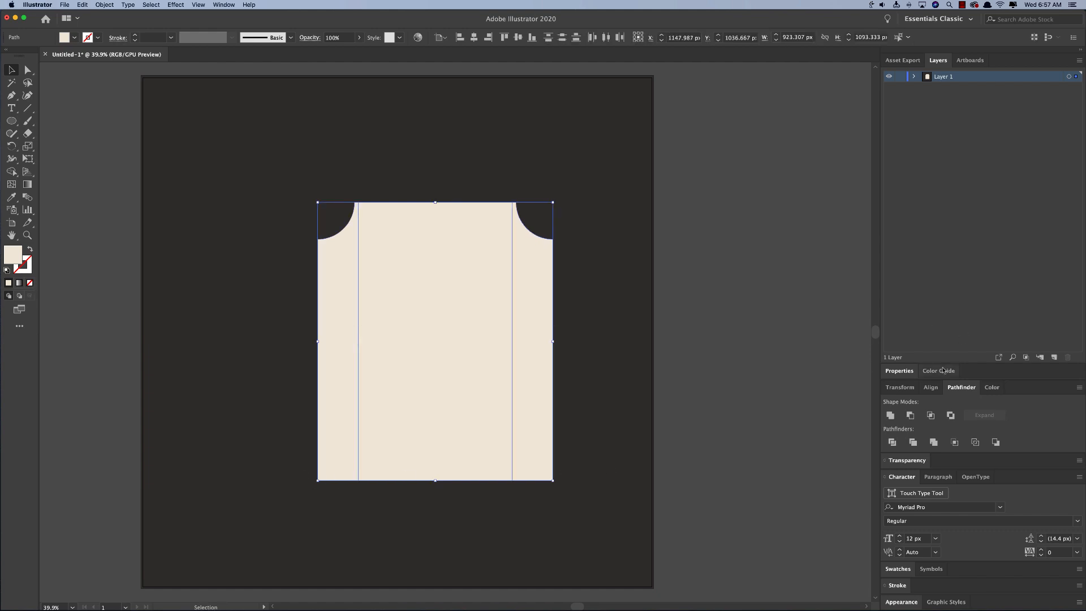
Step: Tidy the notched panel's anchor points and copy the merged shape
{"action": "left_click", "coordinate": [890, 415]}
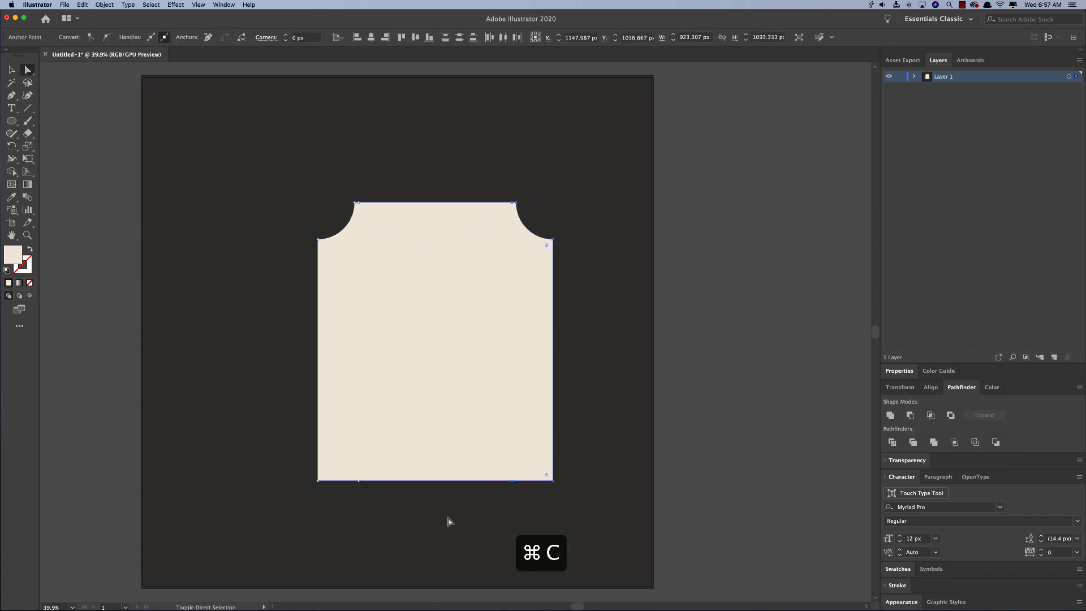
{"action": "key", "text": "cmd+f"}
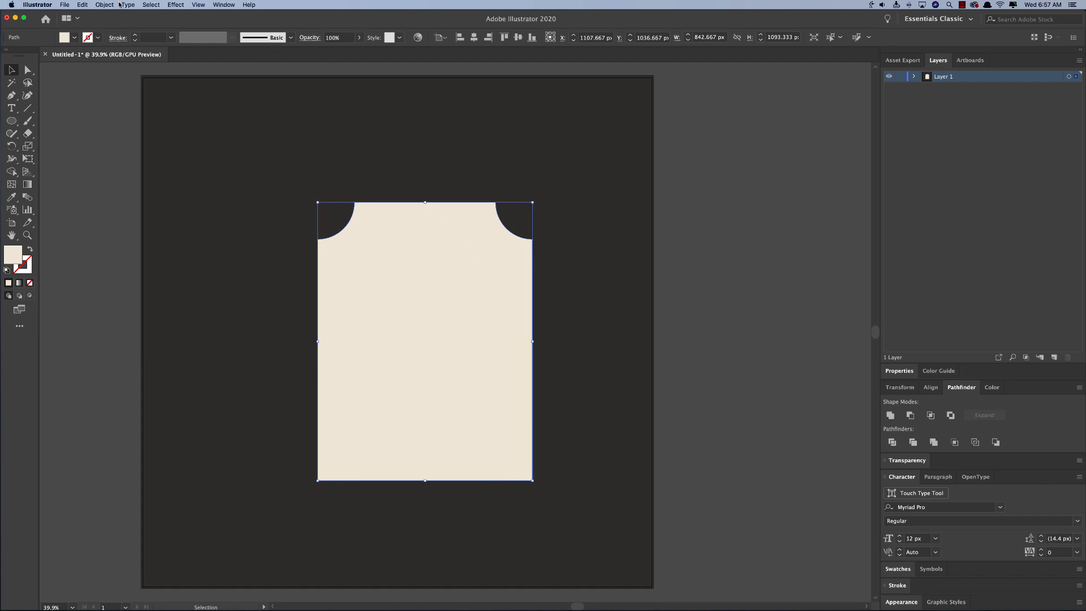
{"action": "mouse_move", "coordinate": [25, 272]}
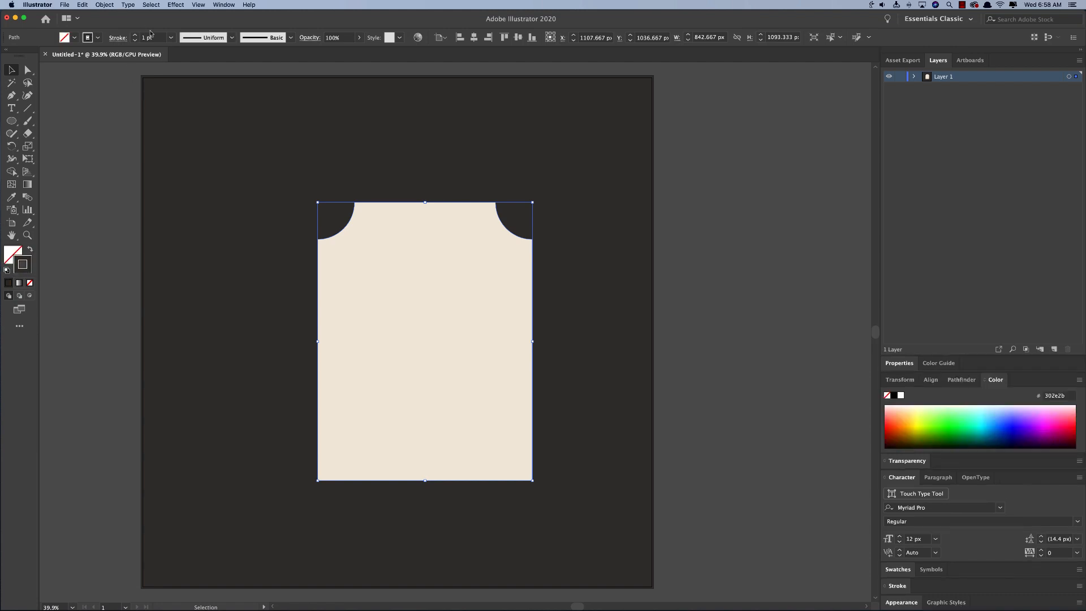
Step: Offset the notched panel's path inward by -30 px to create an inset border line
{"action": "left_click", "coordinate": [106, 5]}
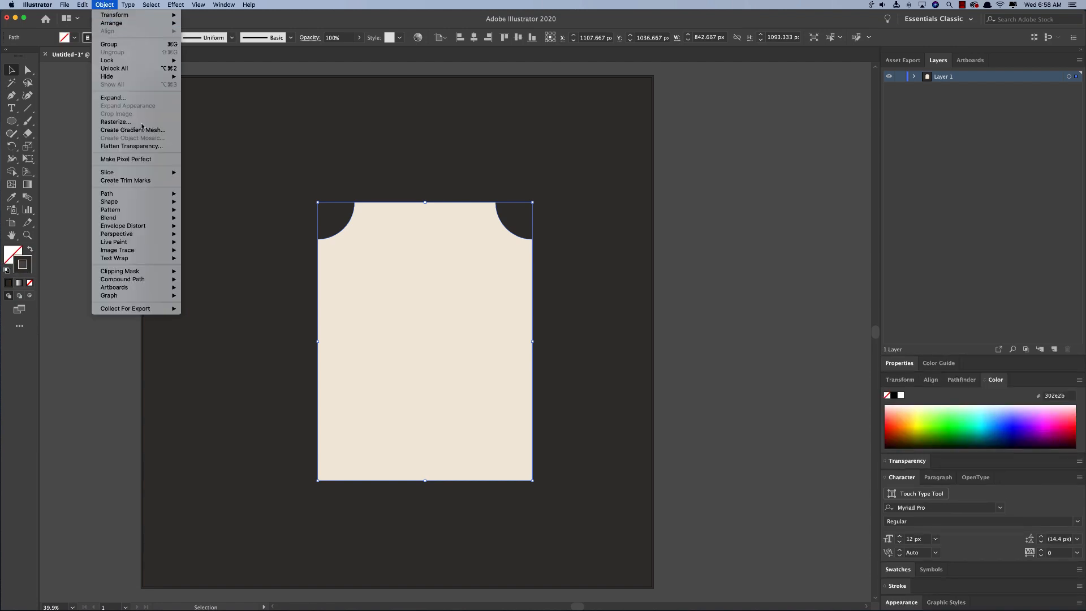
{"action": "mouse_move", "coordinate": [113, 98]}
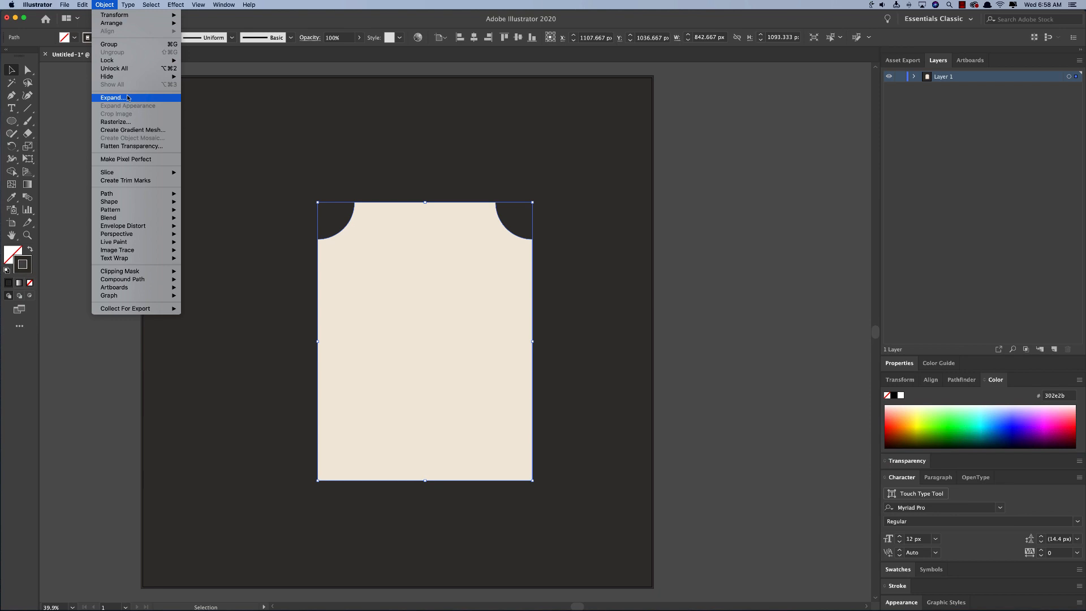
{"action": "mouse_move", "coordinate": [122, 225]}
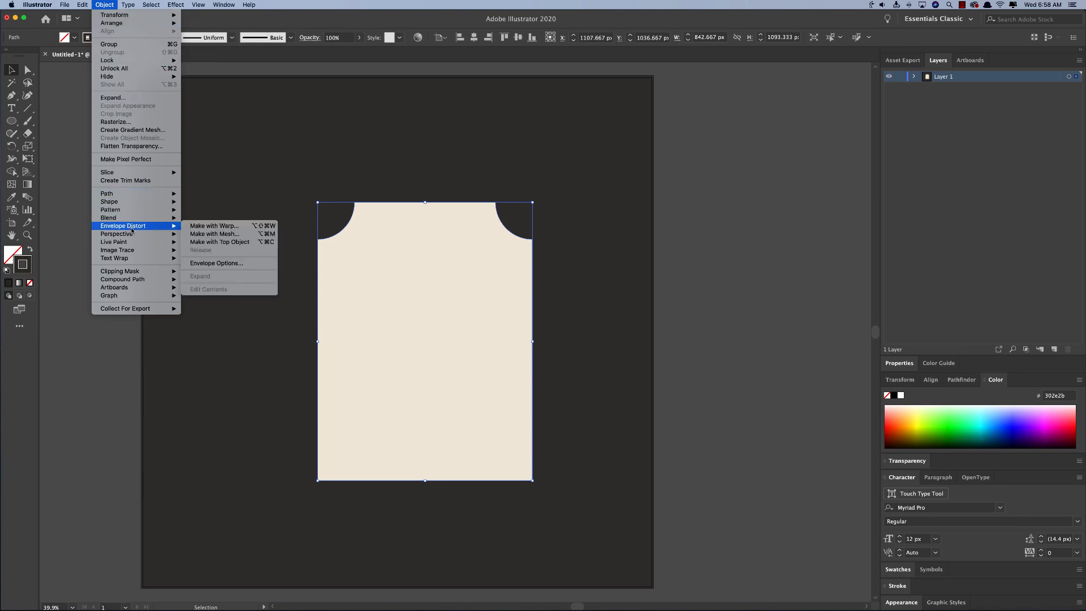
{"action": "mouse_move", "coordinate": [106, 193]}
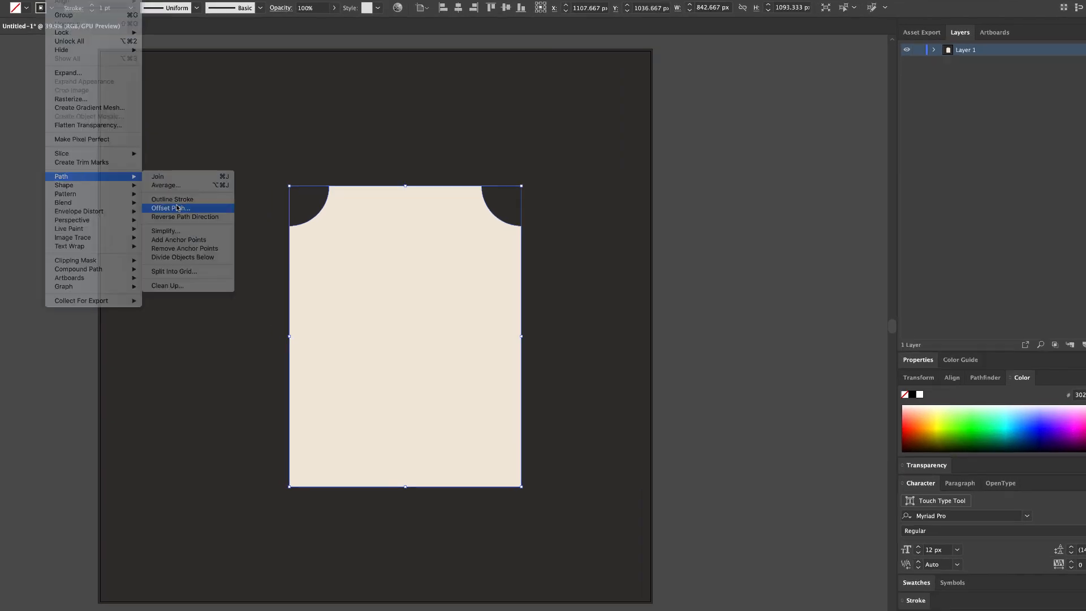
{"action": "left_click", "coordinate": [169, 208]}
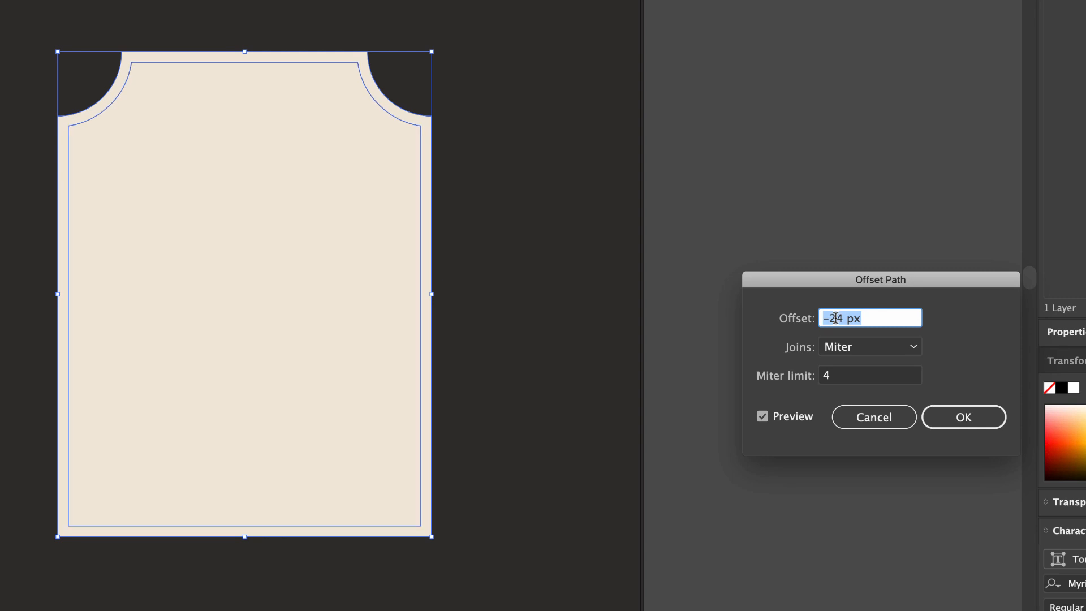
{"action": "type", "text": "-30 px"}
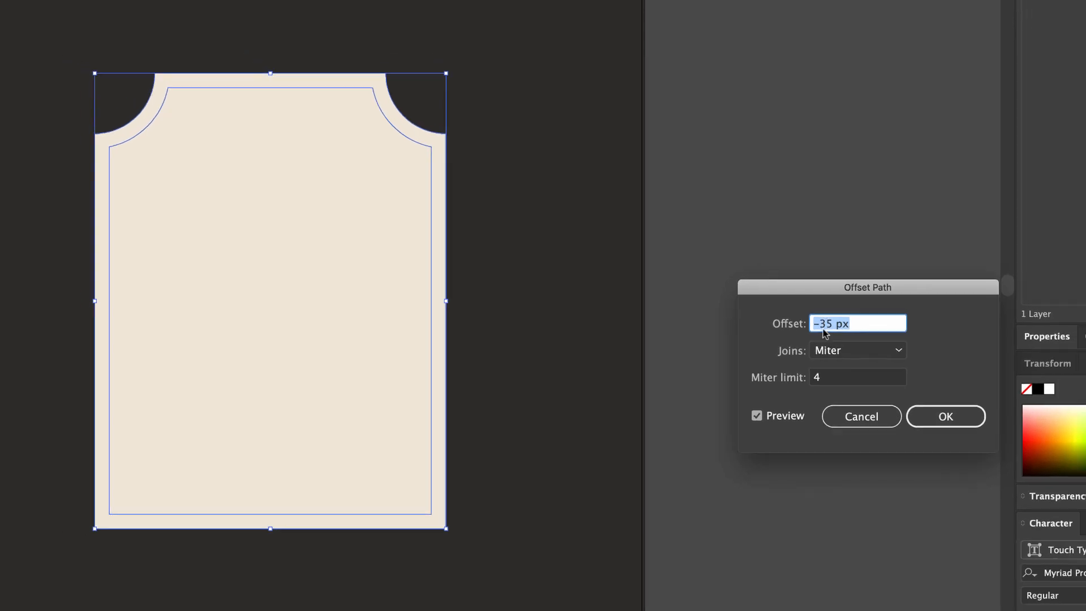
{"action": "left_click", "coordinate": [945, 416]}
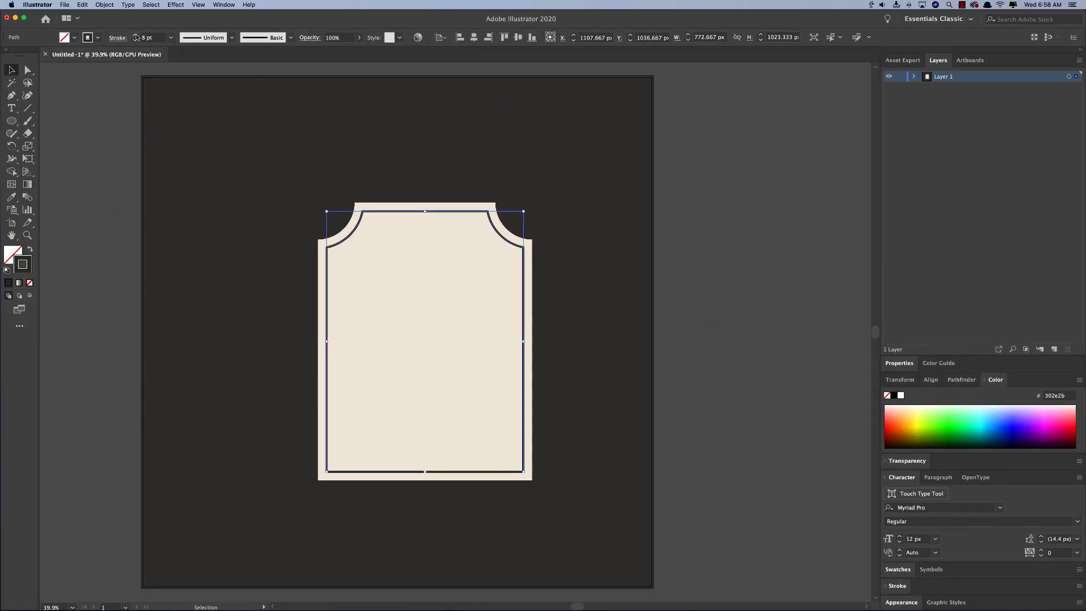
Step: Expand the inset outline's fill and stroke into a solid shape
{"action": "left_click", "coordinate": [104, 4]}
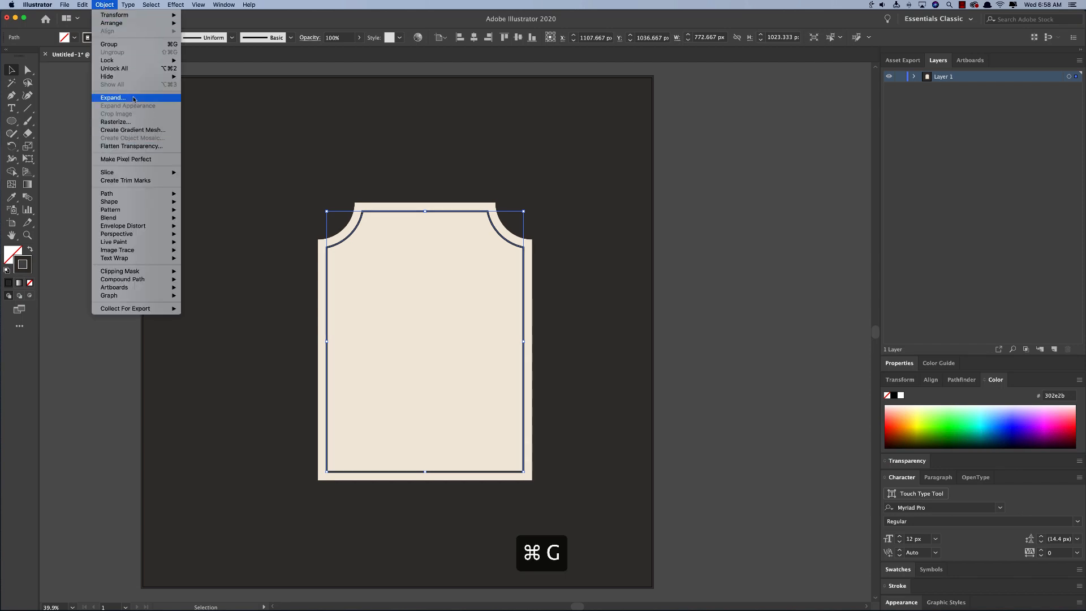
{"action": "left_click", "coordinate": [113, 97]}
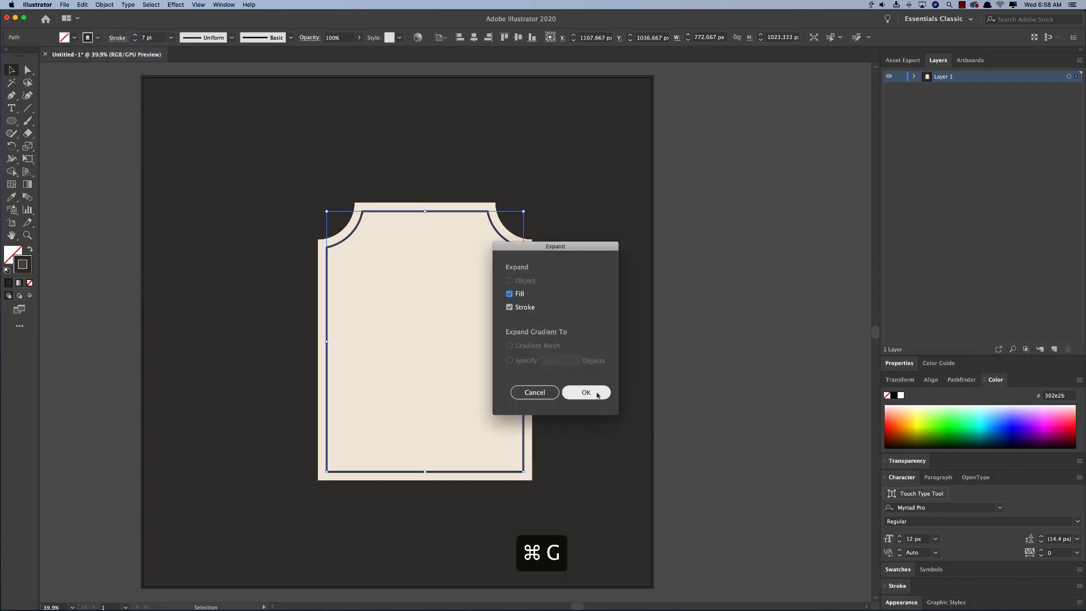
{"action": "left_click", "coordinate": [585, 391]}
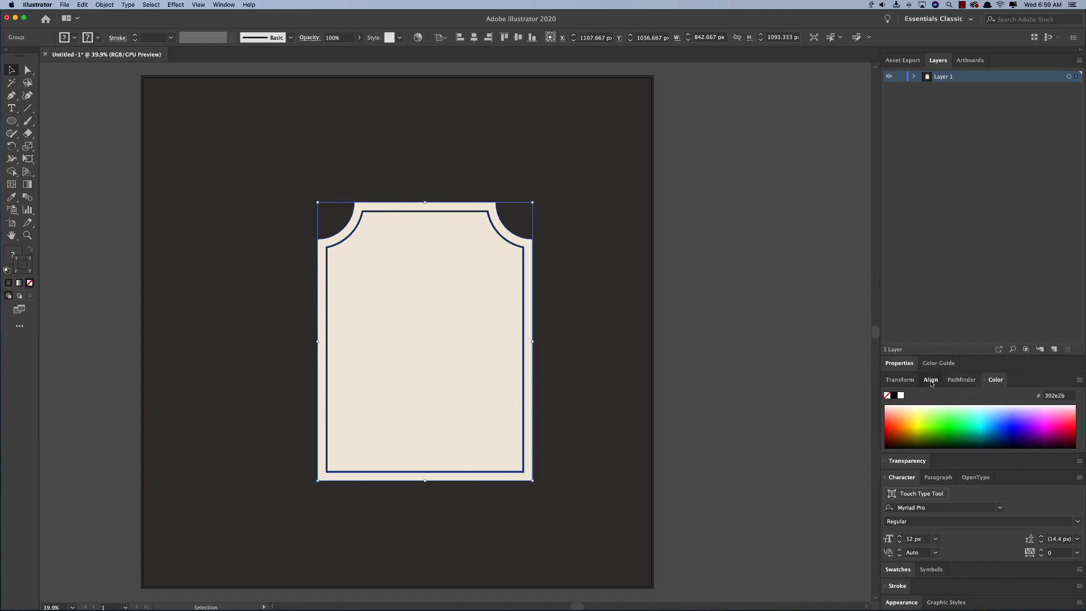
Step: Centre the grouped label horizontally and vertically on the artboard
{"action": "left_click", "coordinate": [1056, 380]}
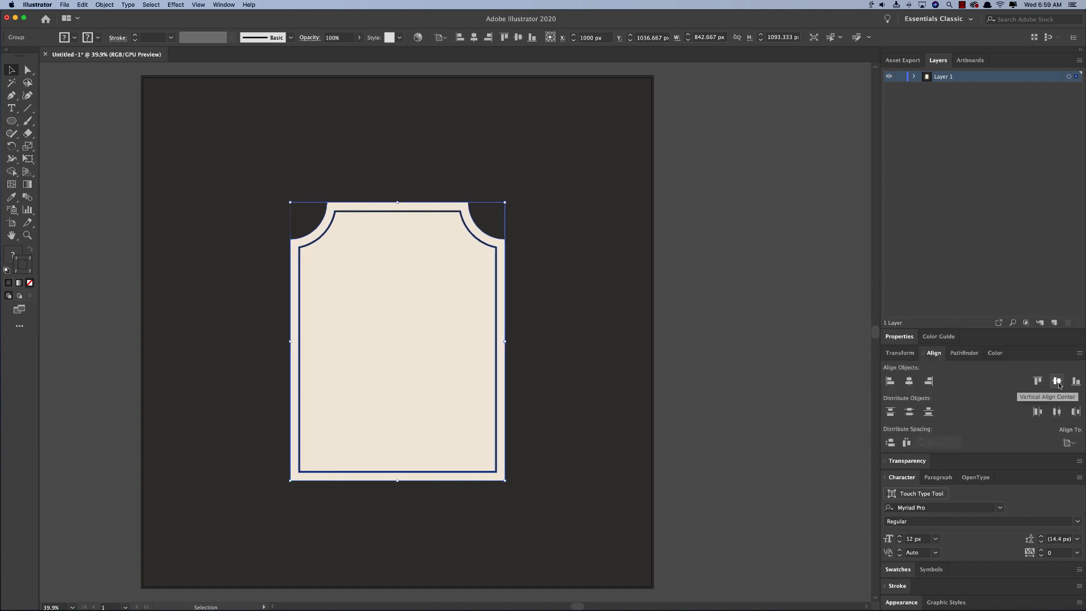
{"action": "left_click", "coordinate": [1056, 380]}
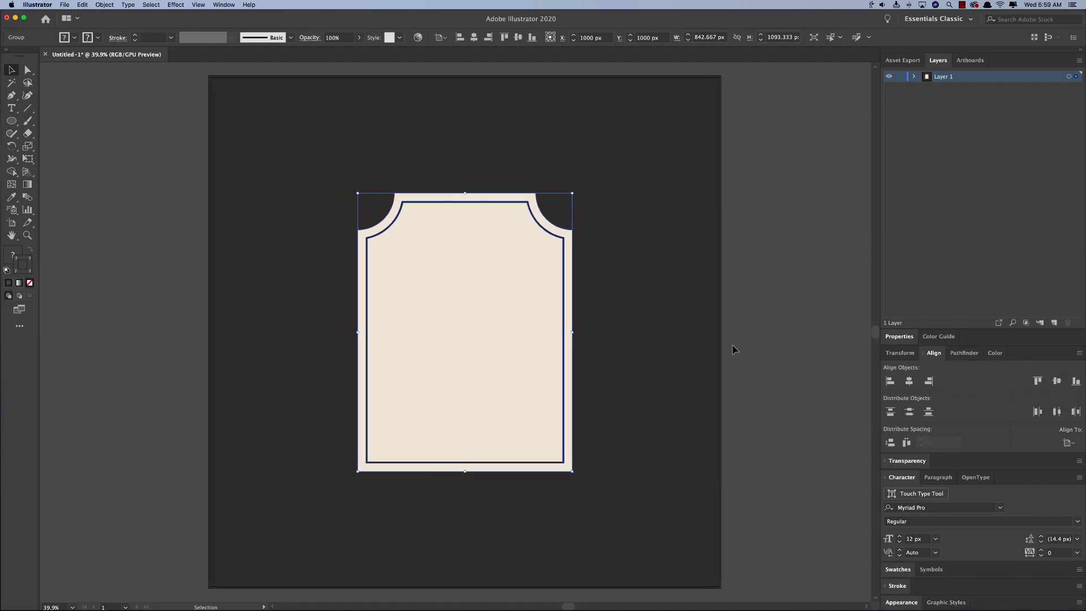
{"action": "mouse_move", "coordinate": [767, 390]}
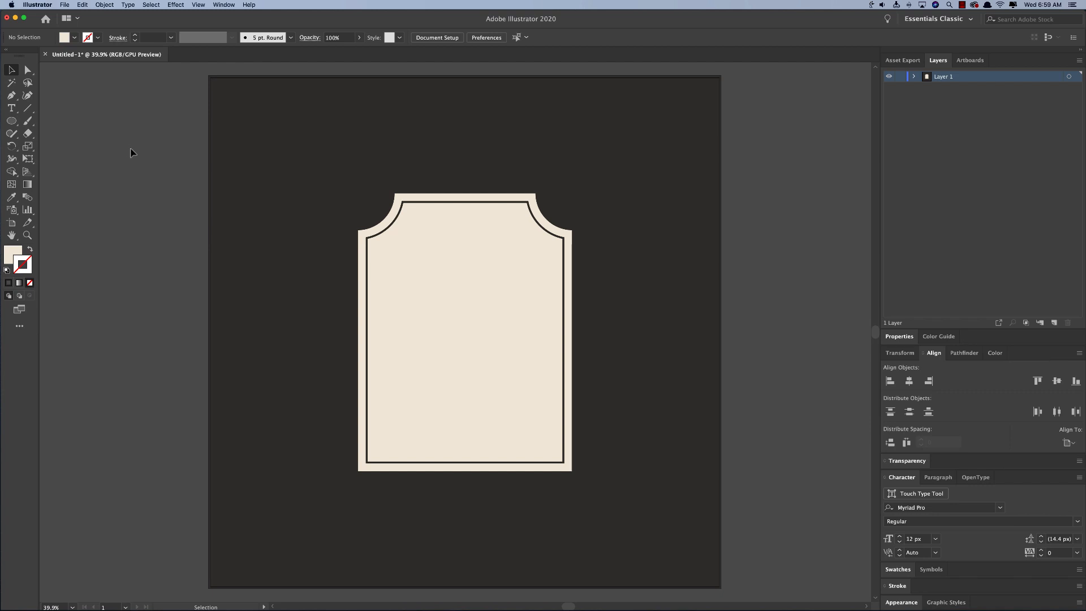
{"action": "mouse_move", "coordinate": [439, 321]}
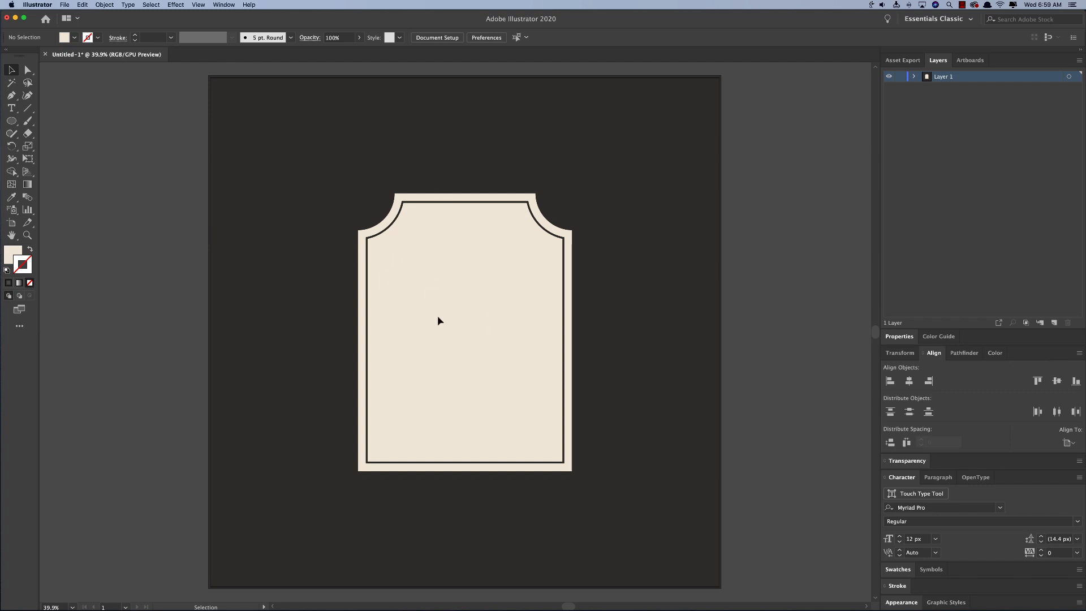
Step: Set the word Gibson on the panel and apply the Gibson Script font
{"action": "left_click", "coordinate": [11, 107]}
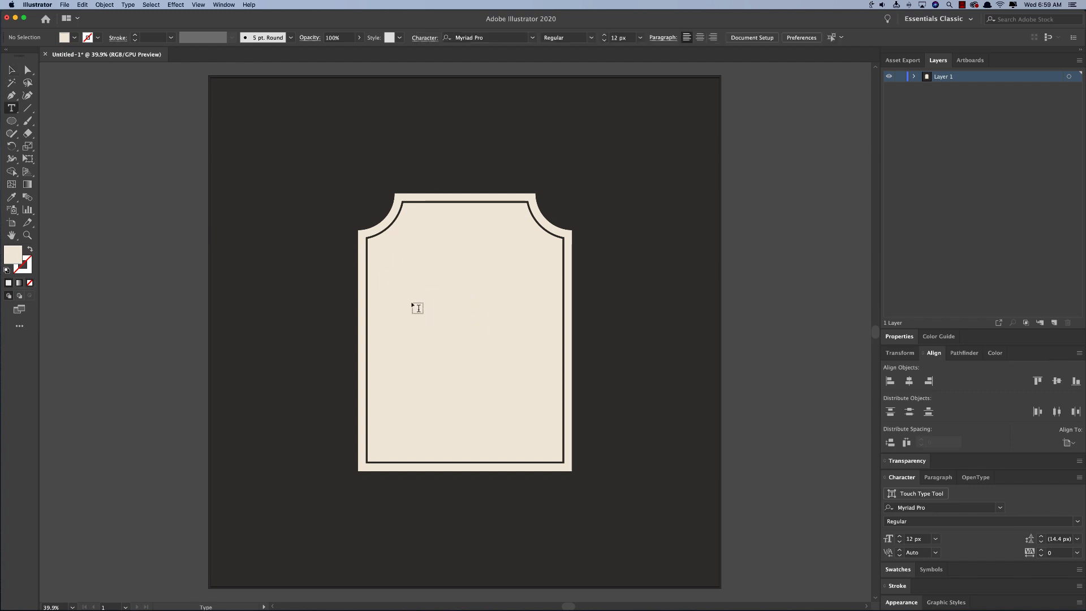
{"action": "left_click", "coordinate": [415, 309]}
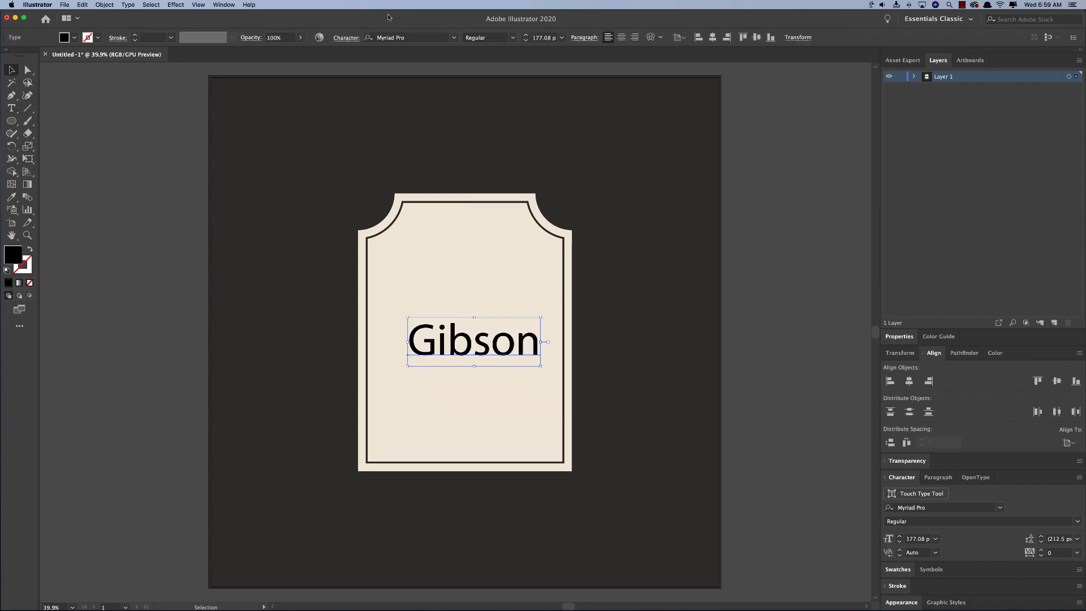
{"action": "type", "text": "gibson"}
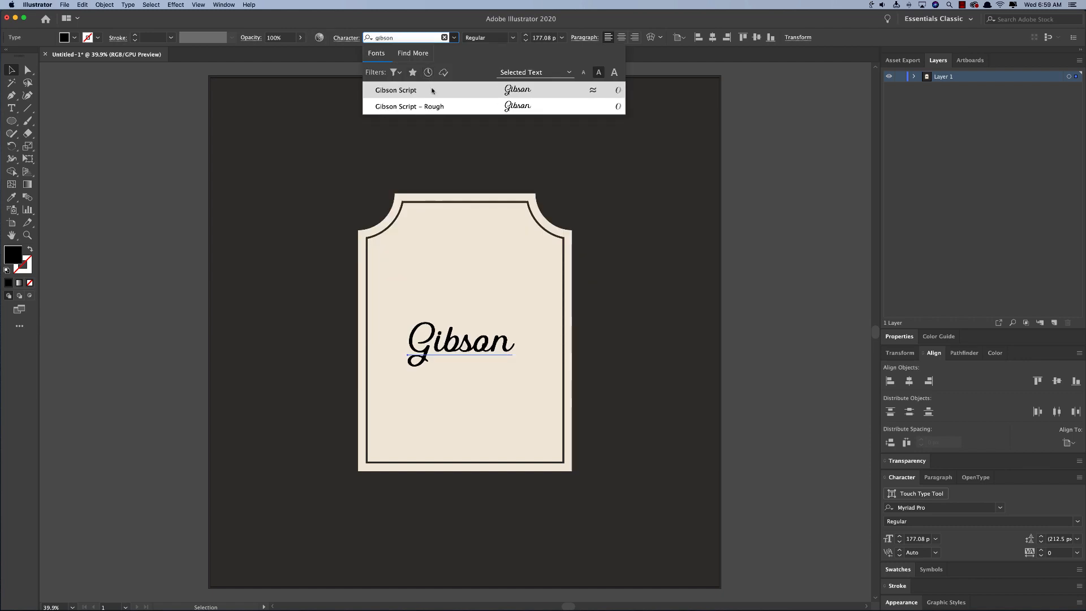
{"action": "left_click", "coordinate": [396, 90]}
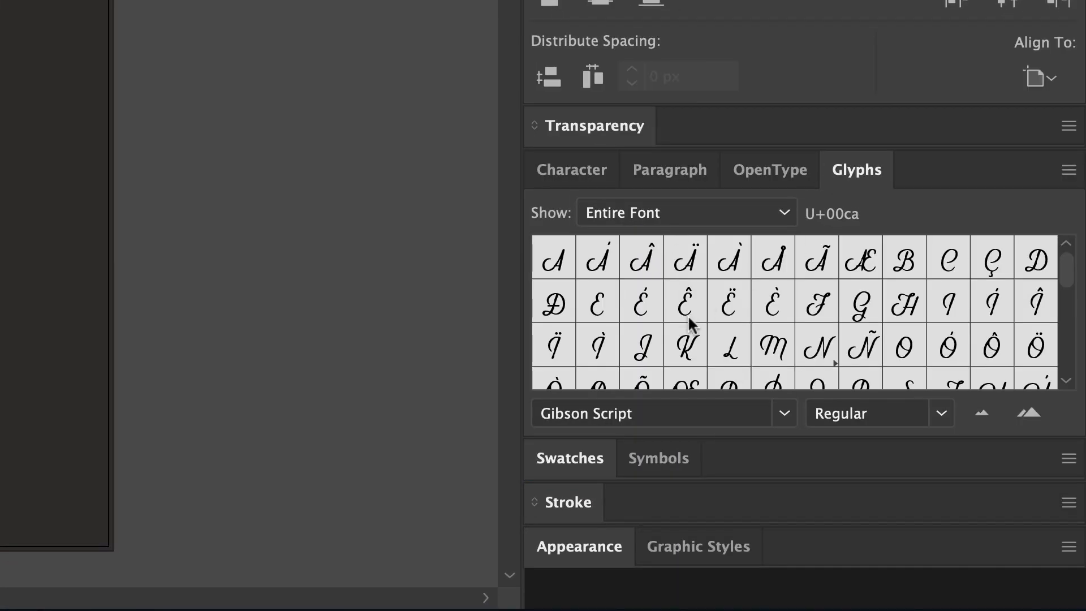
Step: Append the swash tail glyph under the script word and select the whole text object
{"action": "scroll", "scroll_direction": "down", "scroll_amount": 3}
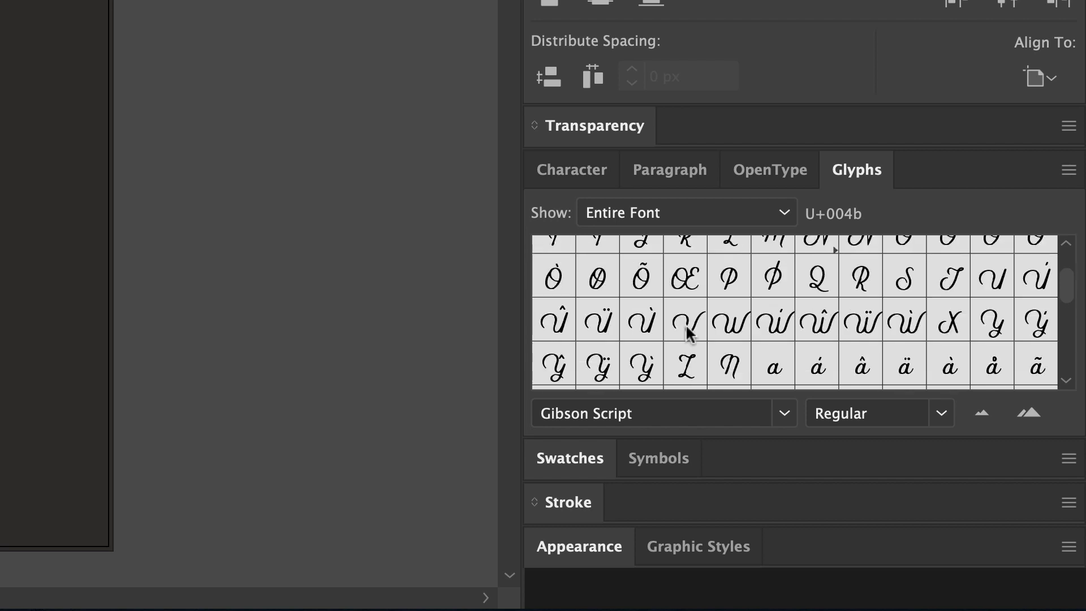
{"action": "scroll", "scroll_direction": "down", "scroll_amount": 3}
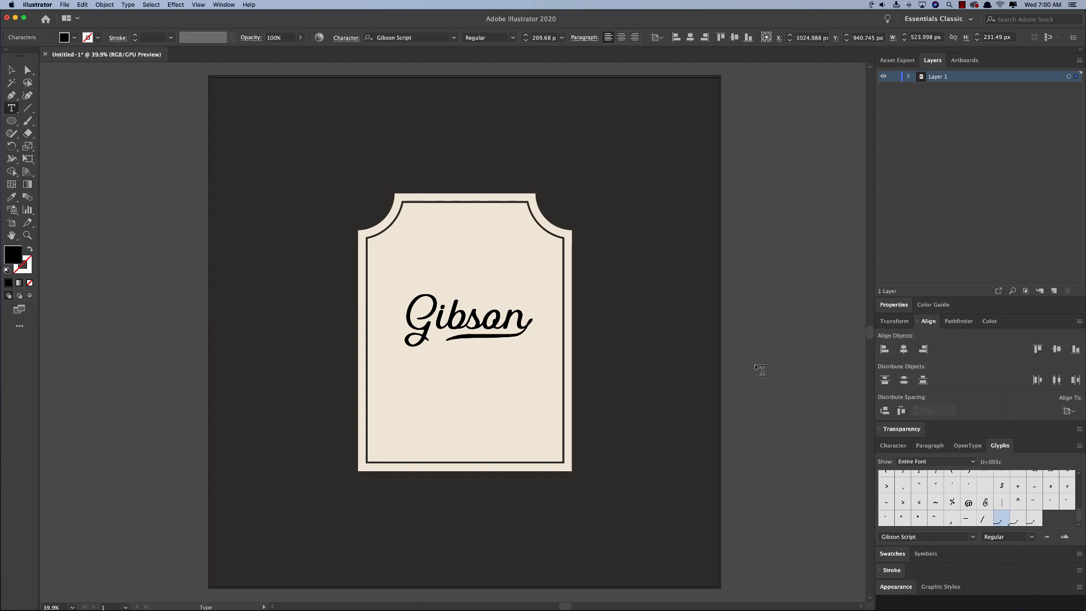
{"action": "left_click", "coordinate": [467, 321]}
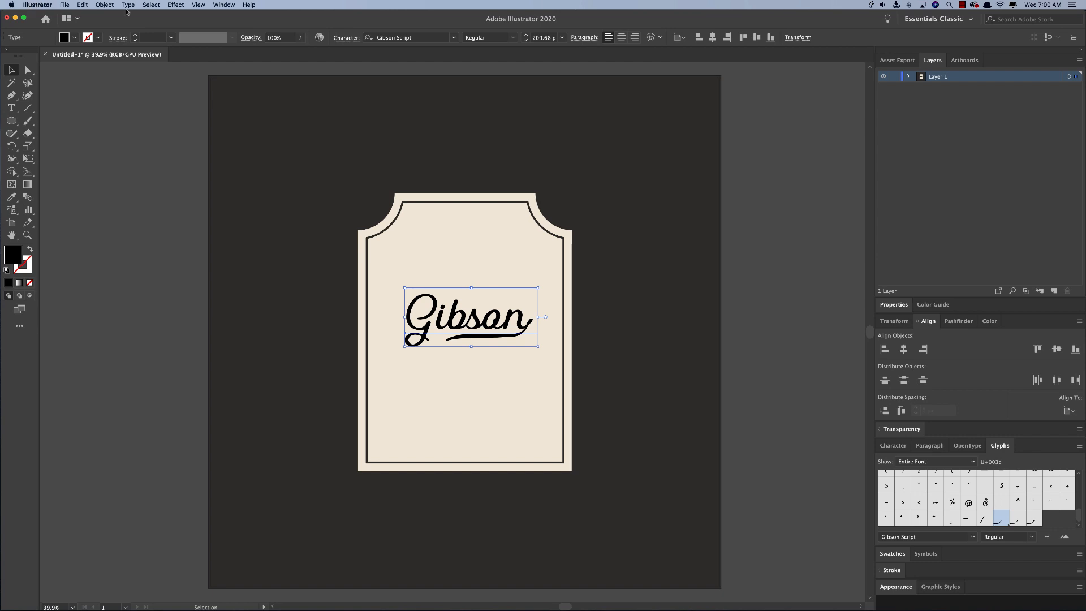
Step: Shear the script word into a slight upward slant via Object > Transform > Shear
{"action": "left_click", "coordinate": [104, 5]}
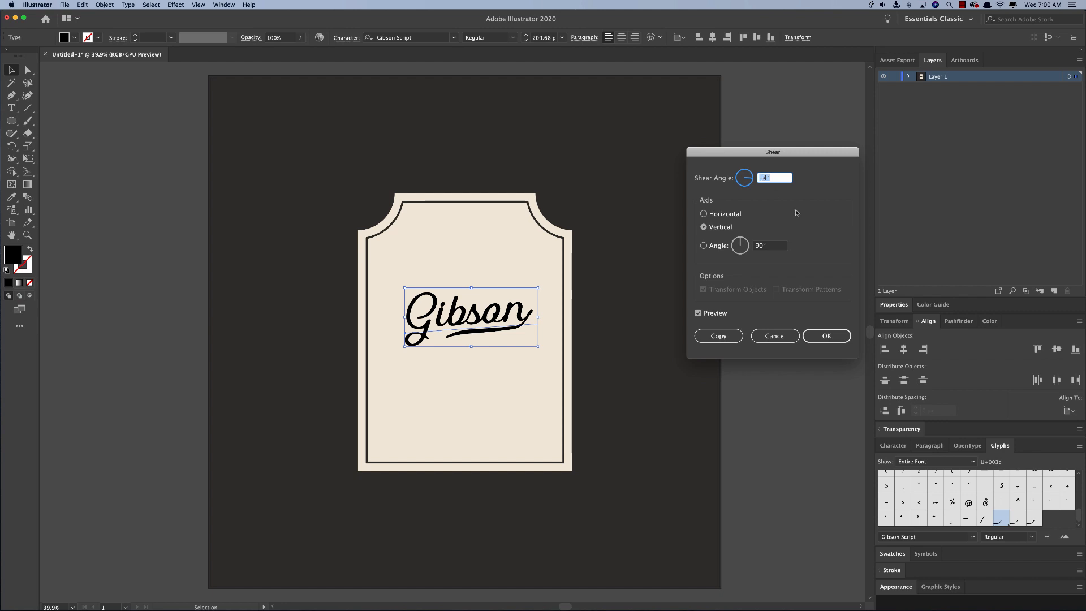
{"action": "left_click", "coordinate": [826, 335]}
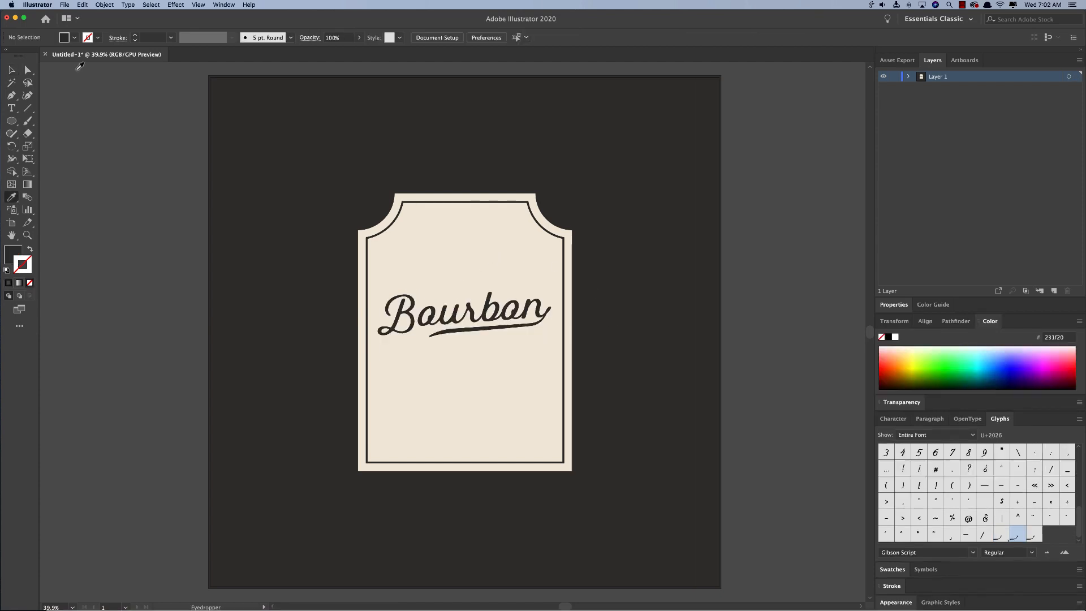
{"action": "mouse_move", "coordinate": [516, 261]}
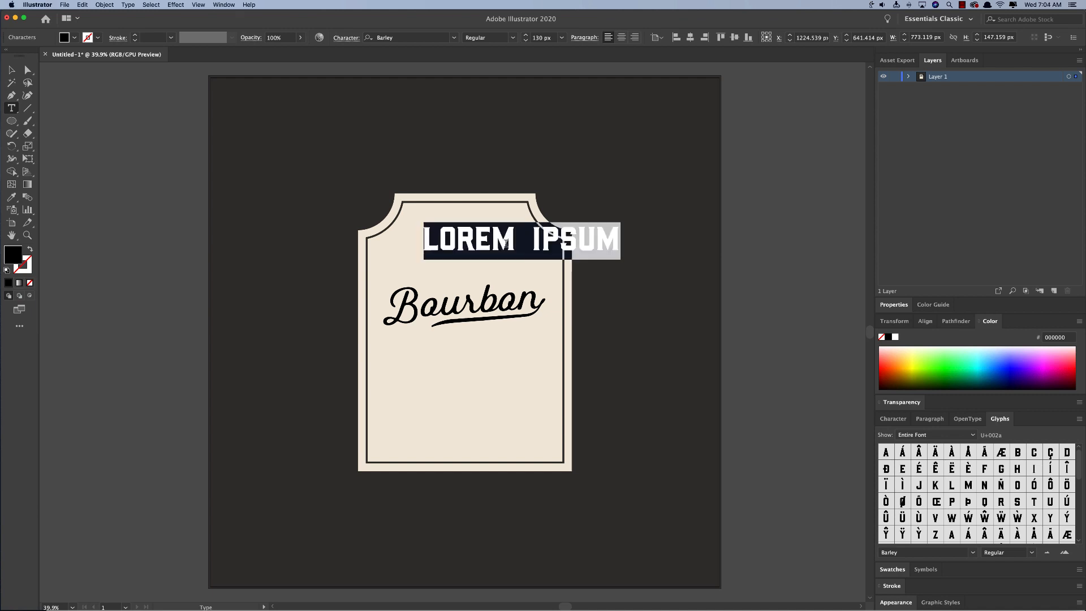
Step: Add OLD SHACK in the block typeface above Bourbon with tracking 90
{"action": "type", "text": "OLD SHACK"}
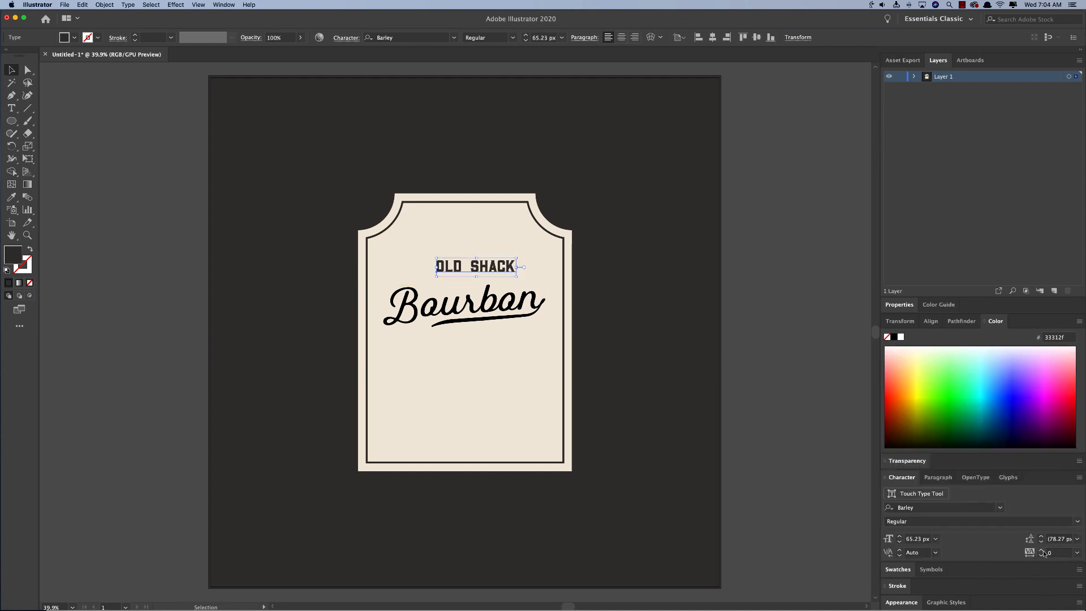
{"action": "type", "text": "90"}
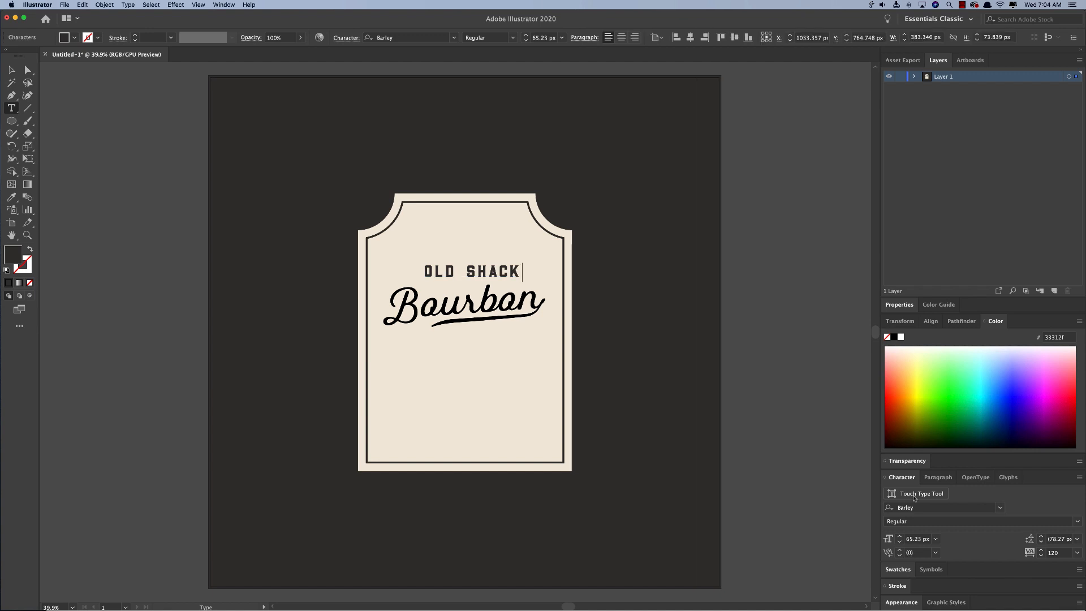
Step: Insert a decorative tilde ornament glyph after OLD SHACK from the Glyphs panel
{"action": "left_click", "coordinate": [1007, 476]}
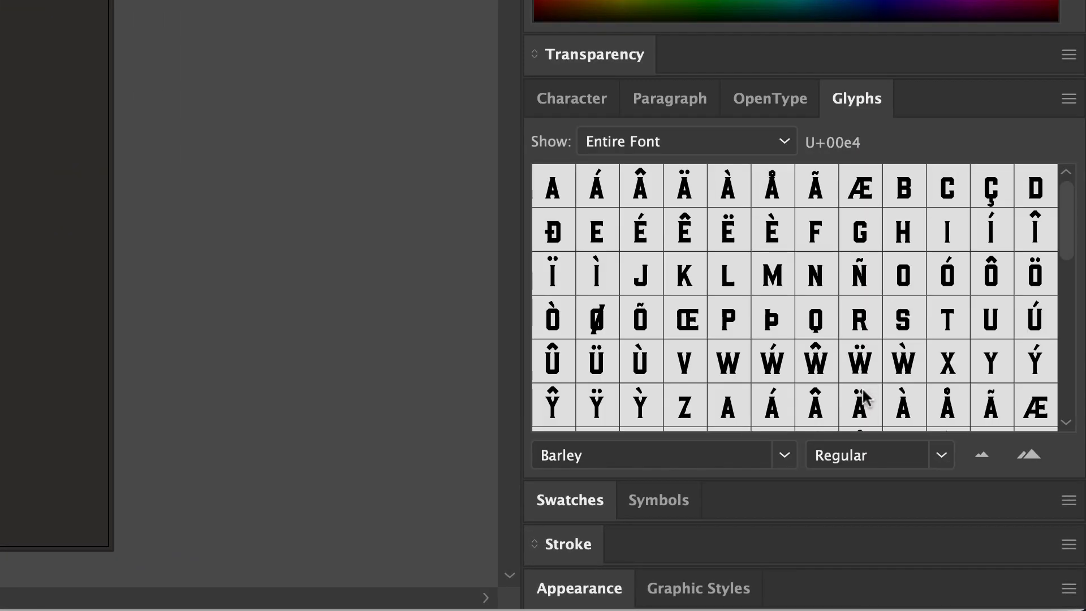
{"action": "scroll", "scroll_direction": "down", "scroll_amount": 3}
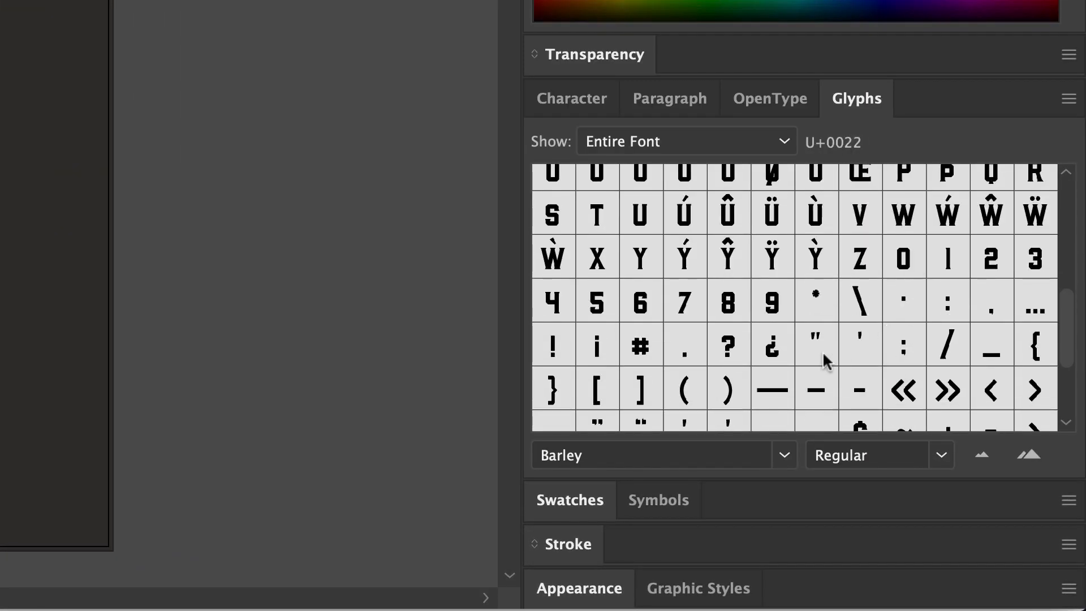
{"action": "scroll", "scroll_direction": "down", "scroll_amount": 3}
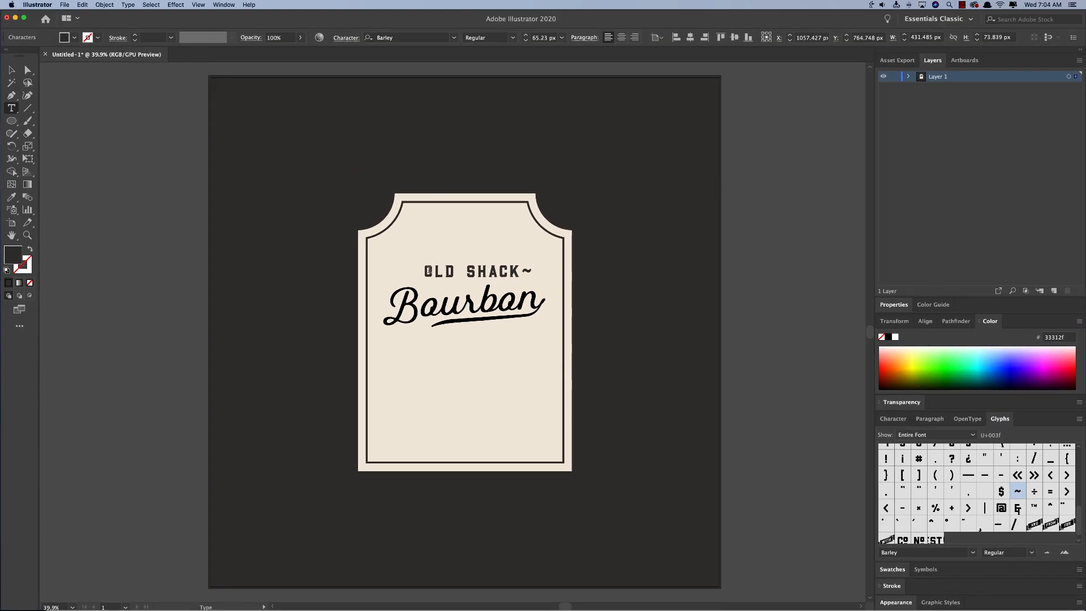
{"action": "left_click", "coordinate": [1036, 473]}
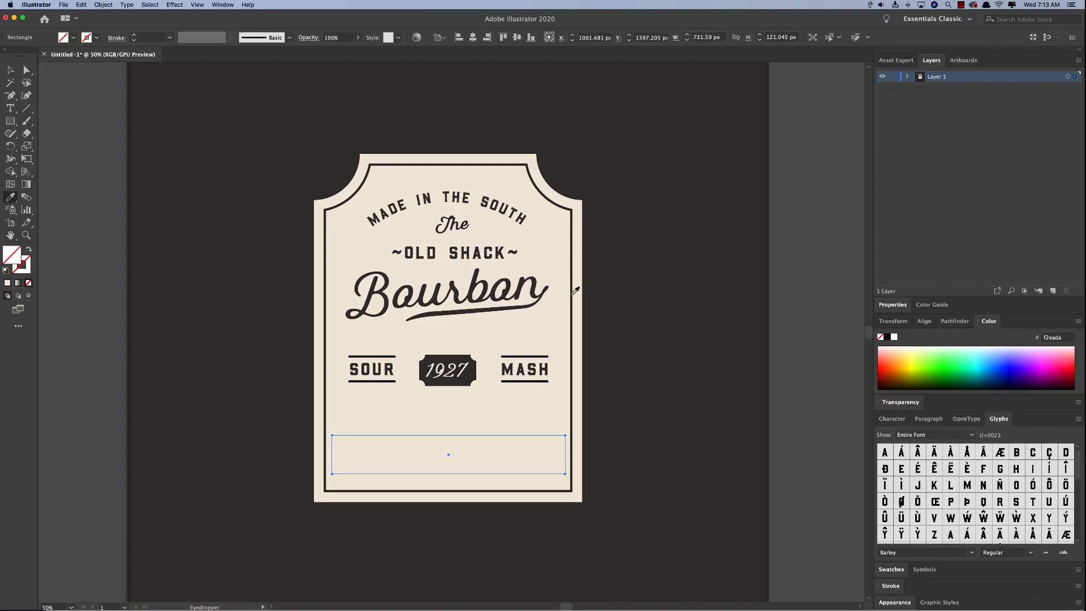
Step: Give the banner rectangle a dark 6–7 pt outline and start drawing its top bar and tail
{"action": "left_click", "coordinate": [9, 70]}
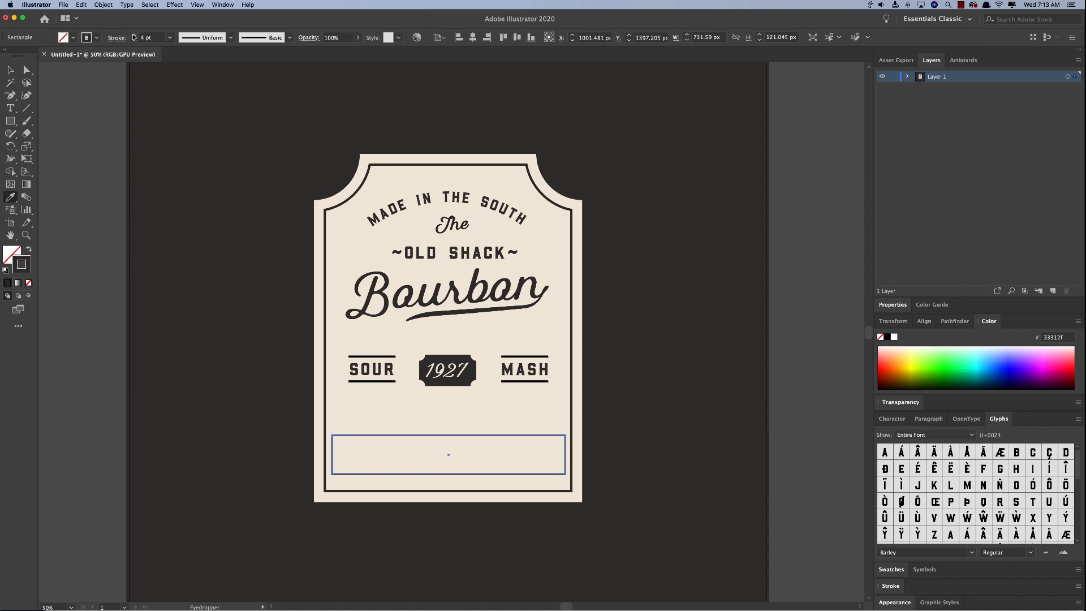
{"action": "left_click", "coordinate": [171, 38]}
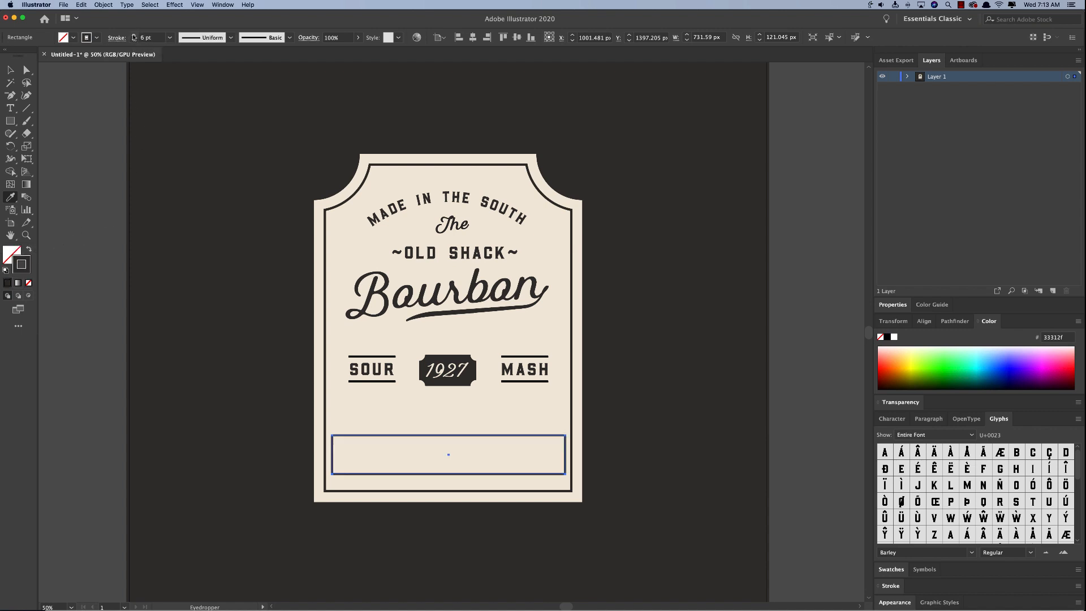
{"action": "key", "text": "cmd+c"}
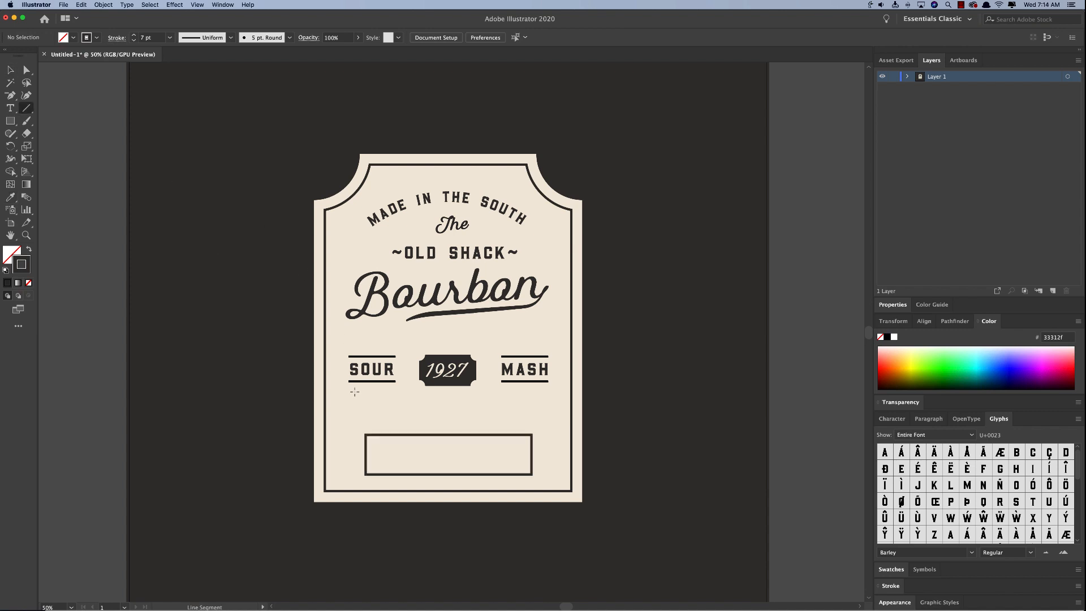
{"action": "mouse_move", "coordinate": [364, 447]}
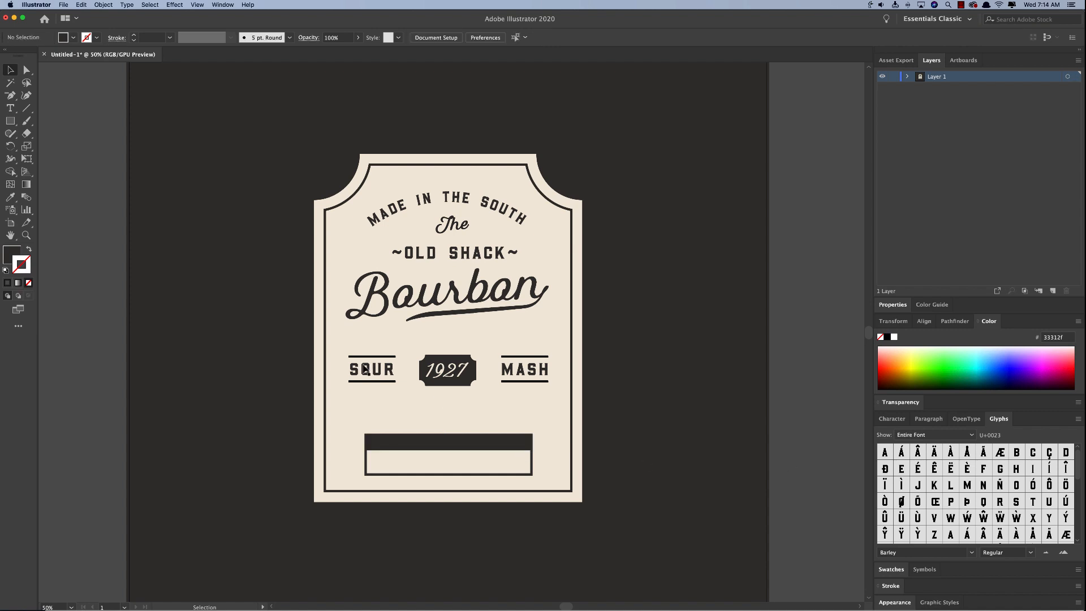
Step: Add the banner text: CHARCOAL below and FINELY CRAFTED SPIRTS copied up into the dark band
{"action": "type", "text": "CHARCOAL"}
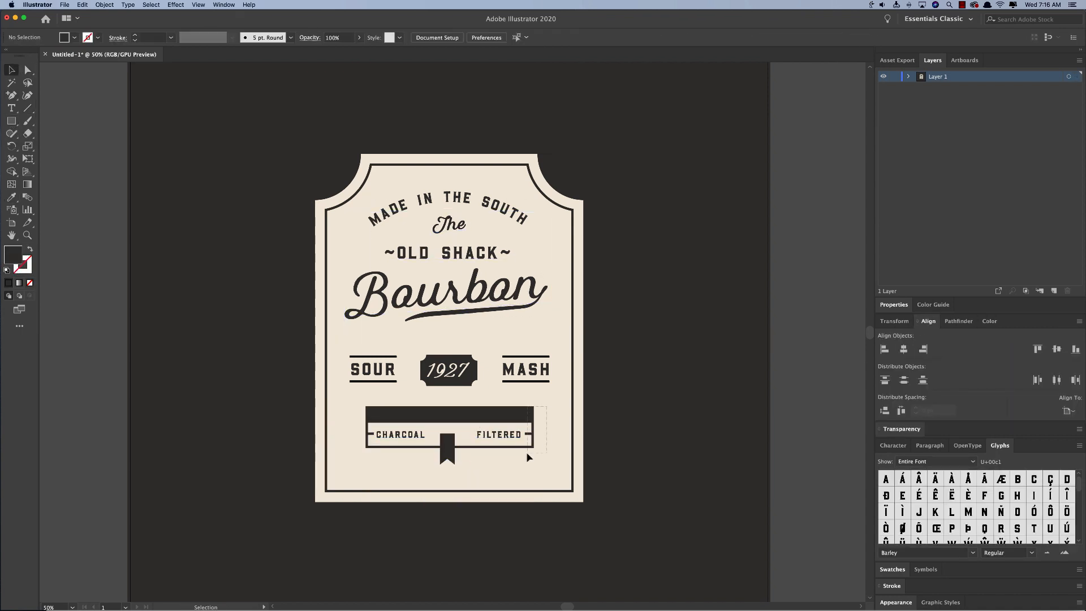
{"action": "left_click_drag", "start_coordinate": [399, 434], "coordinate": [408, 414]}
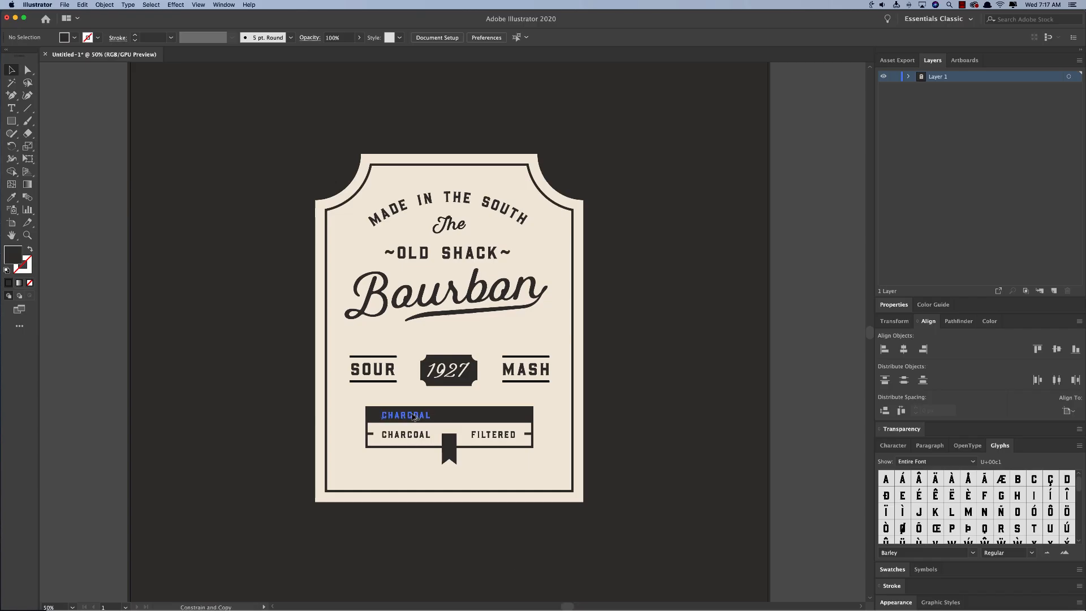
{"action": "type", "text": "FINELY CRAFTED SPIRTS"}
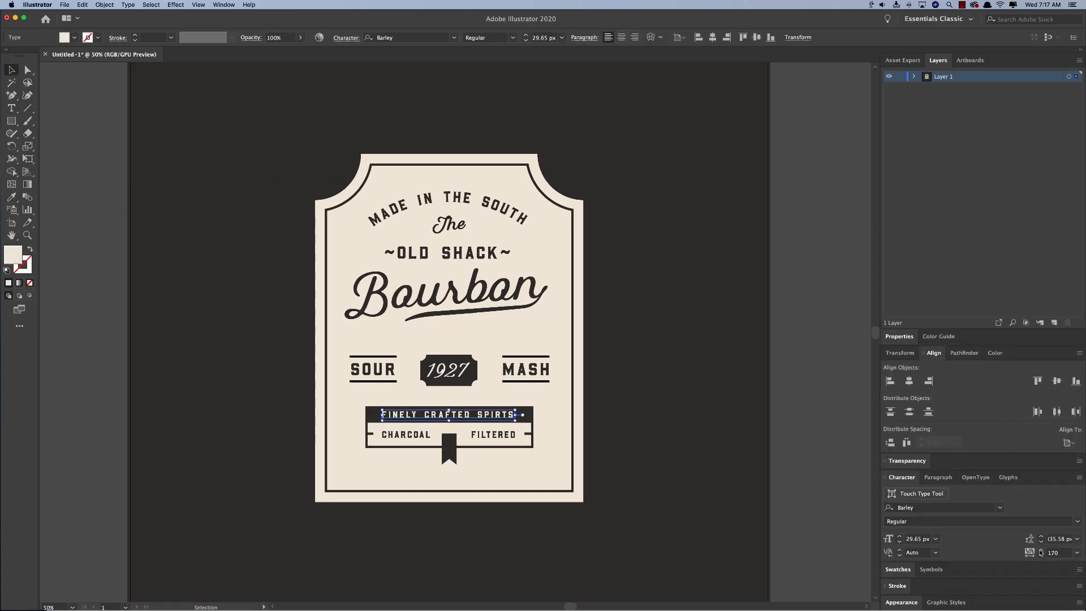
{"action": "left_click", "coordinate": [551, 466]}
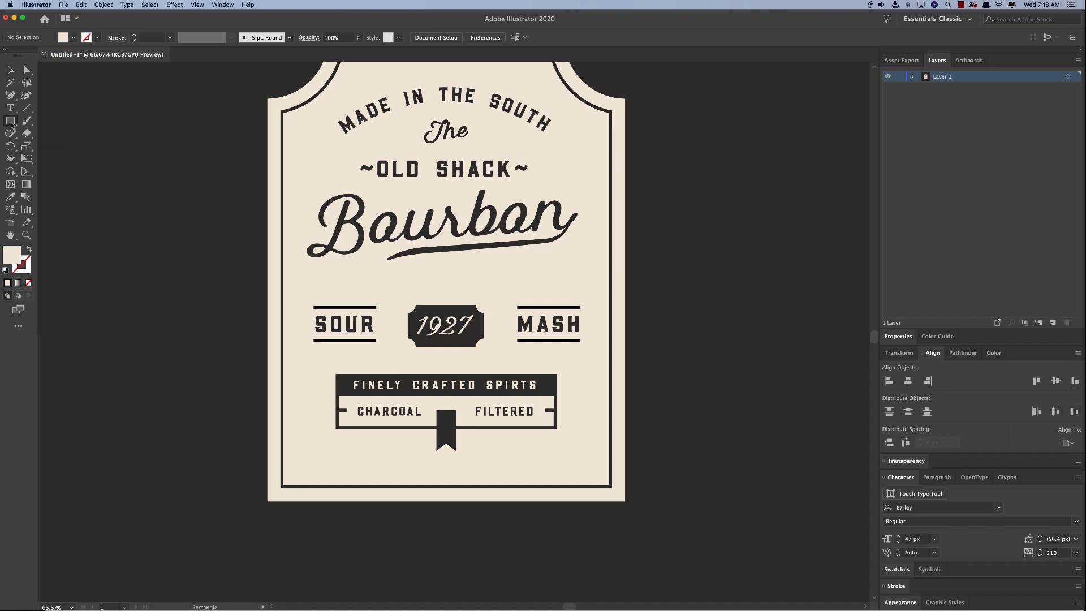
Step: Draw two overlapping circles and intersect them with Pathfinder into a leaf shape
{"action": "left_click", "coordinate": [9, 120]}
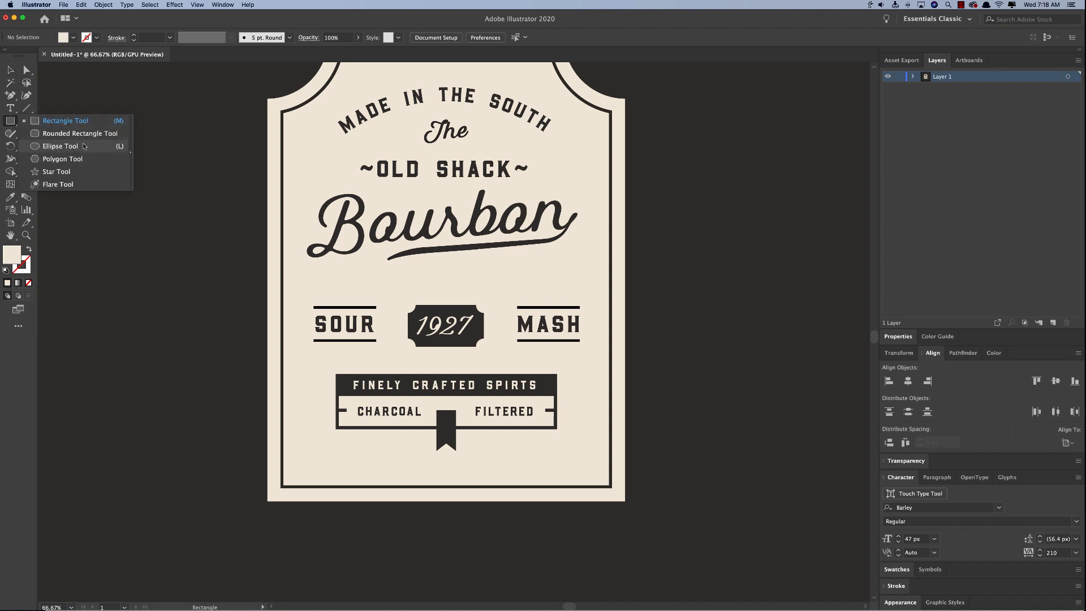
{"action": "left_click", "coordinate": [61, 146]}
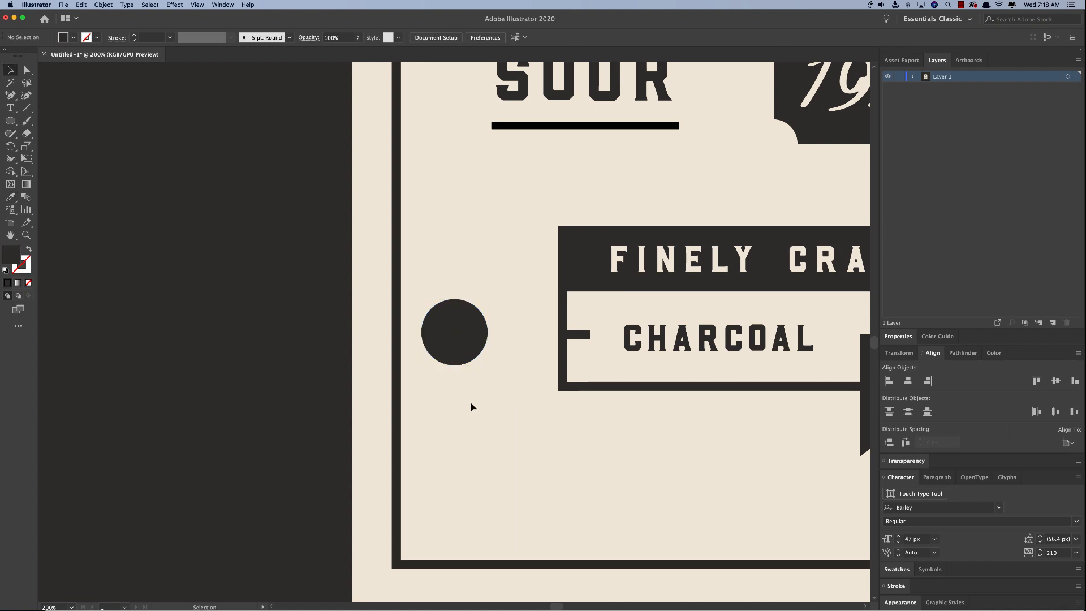
{"action": "left_click_drag", "start_coordinate": [455, 333], "coordinate": [488, 333]}
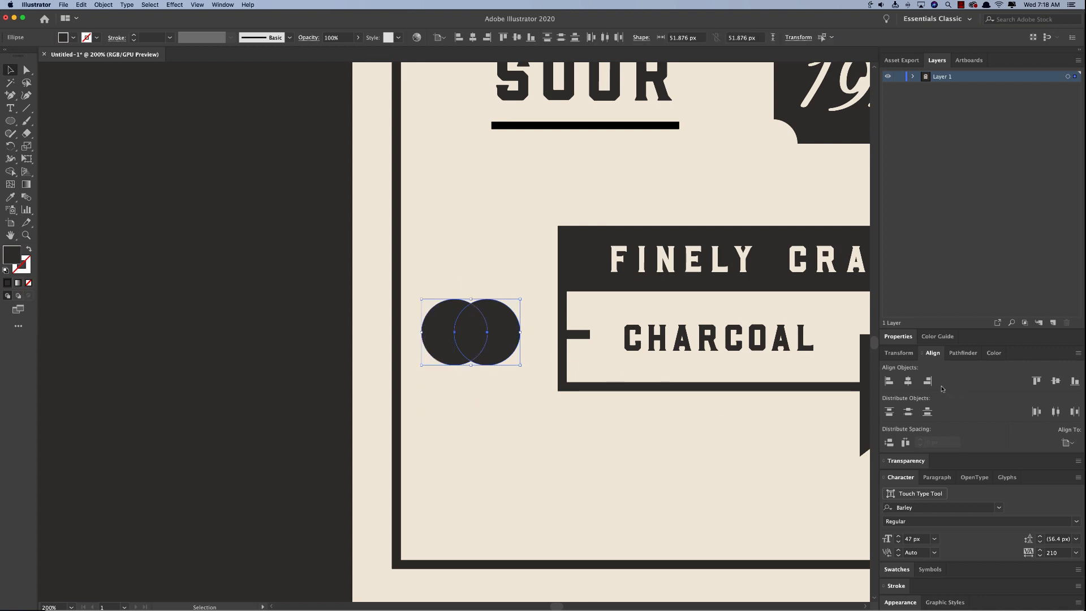
{"action": "left_click", "coordinate": [963, 353]}
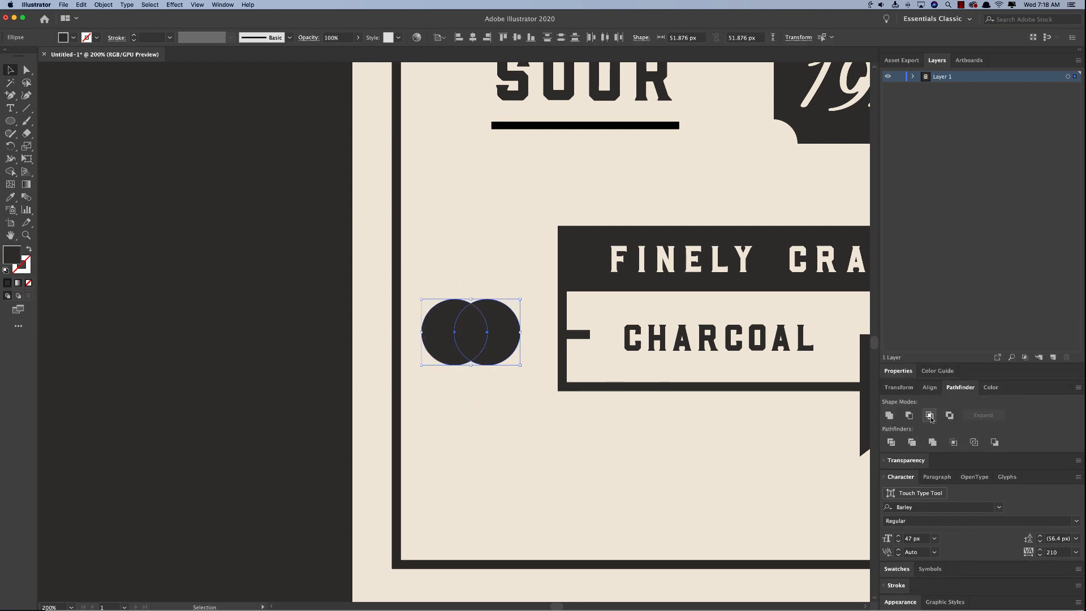
{"action": "left_click", "coordinate": [929, 415]}
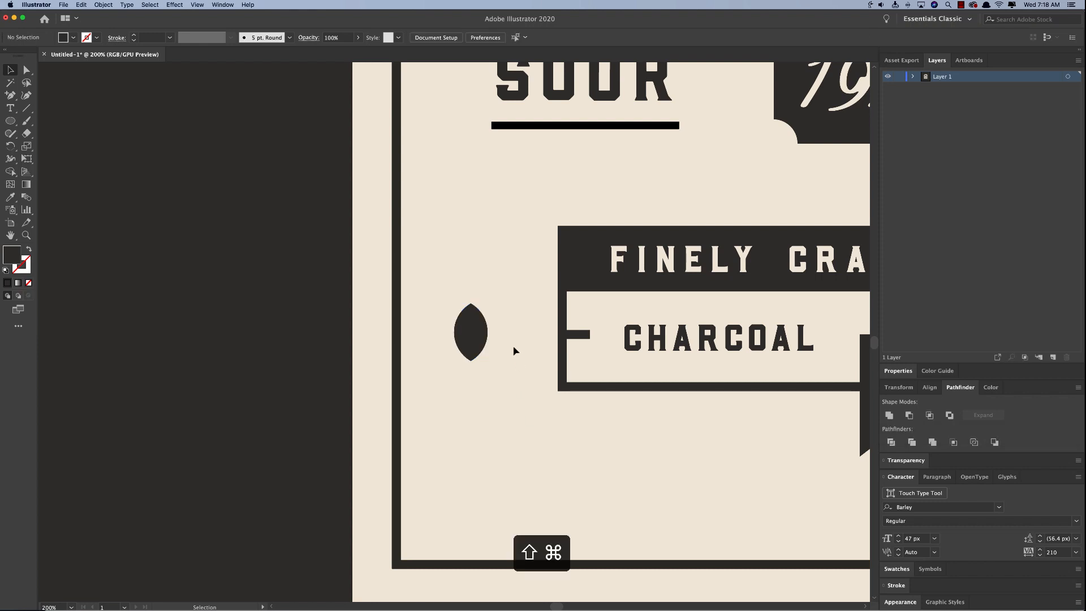
Step: Tilt the leaf diagonally and repeat copies with Transform Again into a wheat sprig
{"action": "left_click", "coordinate": [471, 333]}
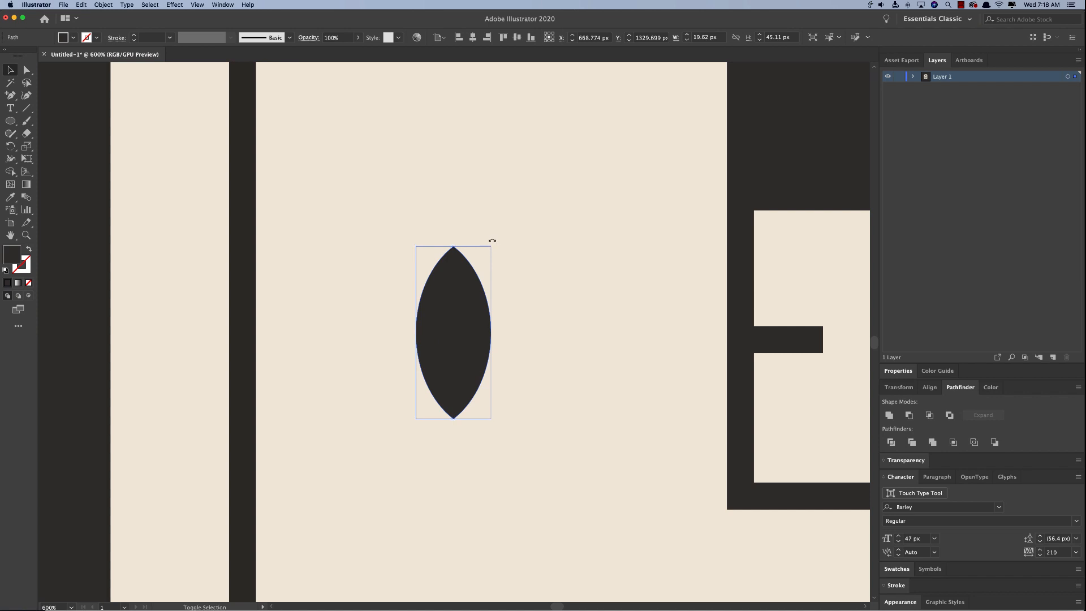
{"action": "left_click_drag", "start_coordinate": [492, 239], "coordinate": [541, 366]}
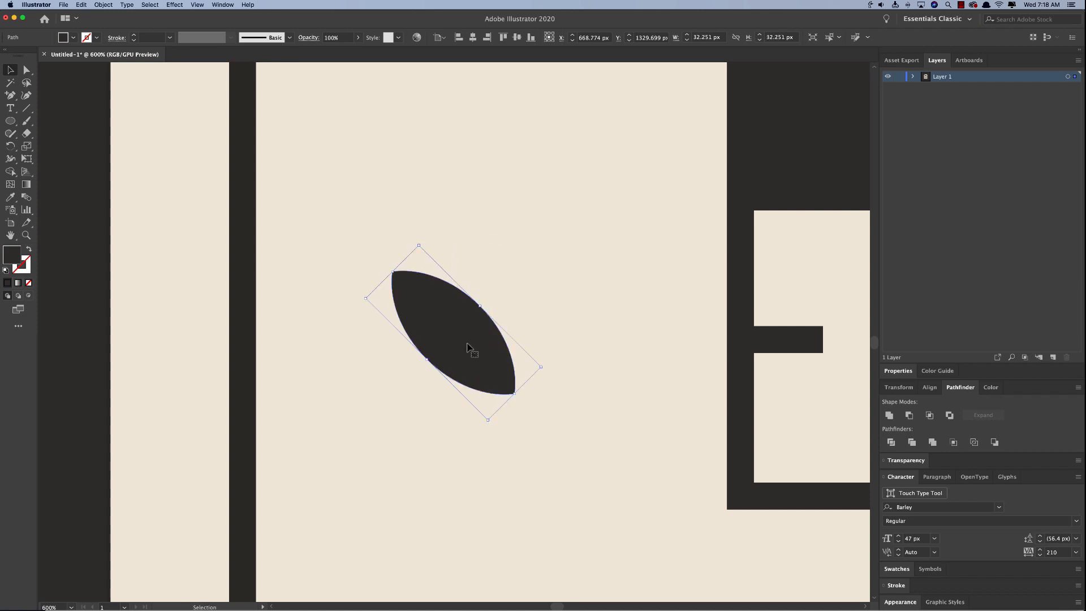
{"action": "left_click_drag", "start_coordinate": [467, 332], "coordinate": [565, 336]}
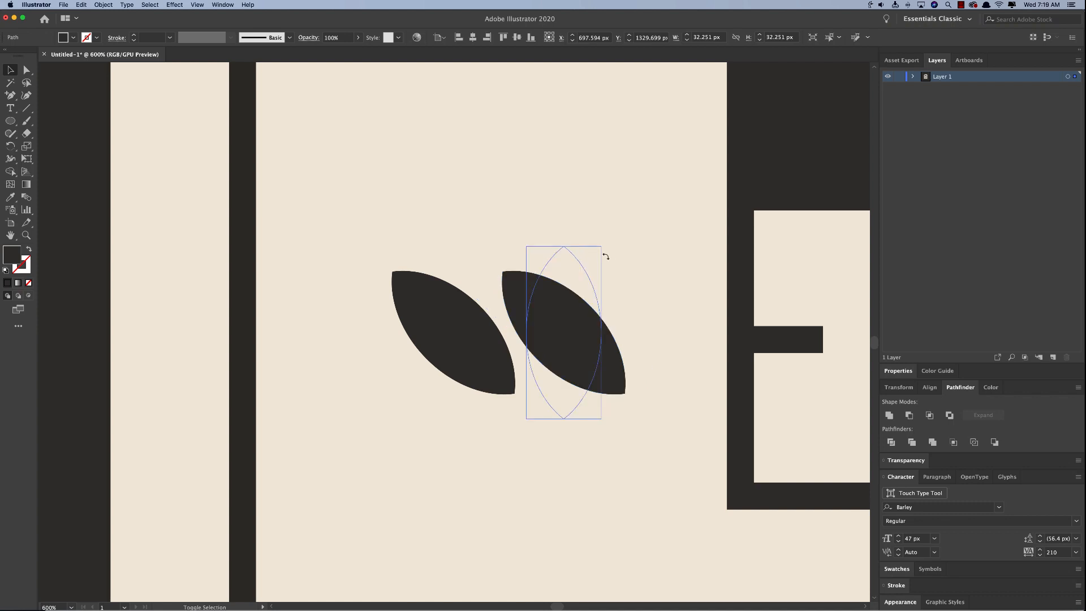
{"action": "key", "text": "cmd+d"}
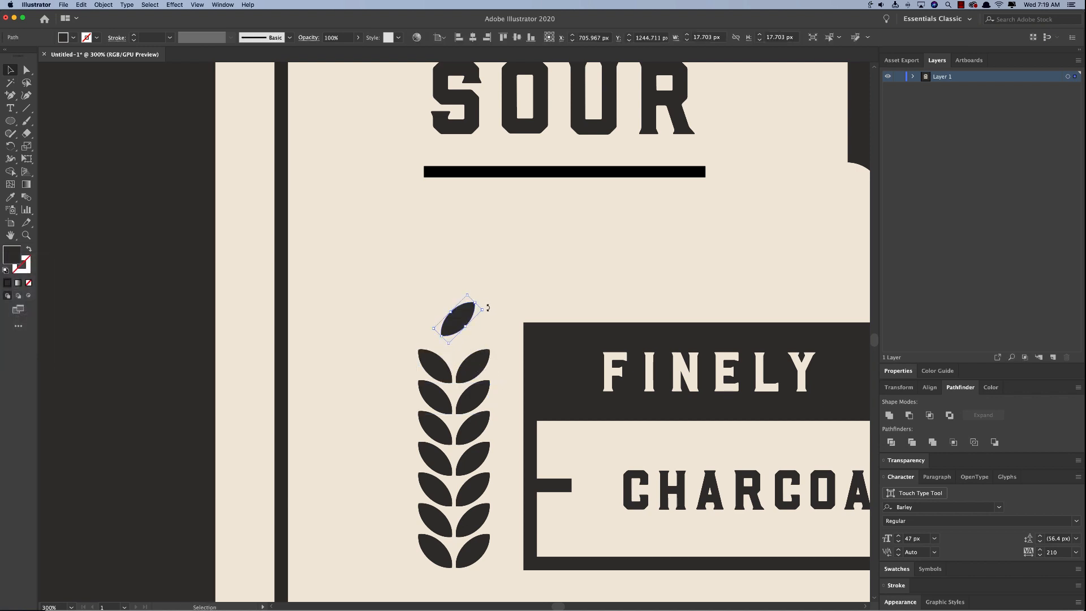
Step: Copy the sprig to the banner's right side and align it with the banner and left sprig
{"action": "left_click_drag", "start_coordinate": [487, 306], "coordinate": [457, 326]}
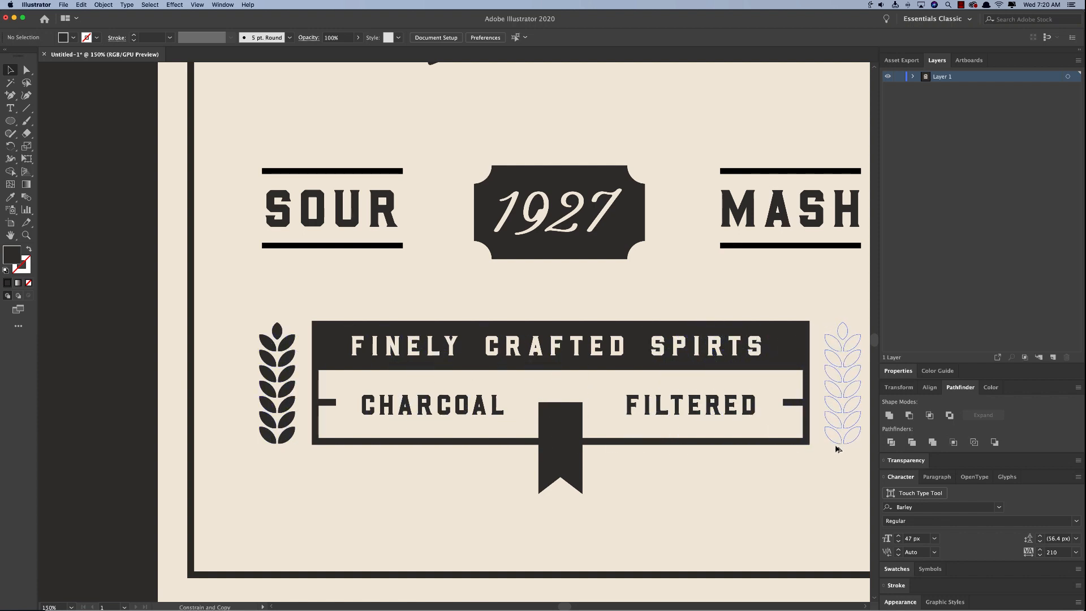
{"action": "left_click", "coordinate": [840, 387]}
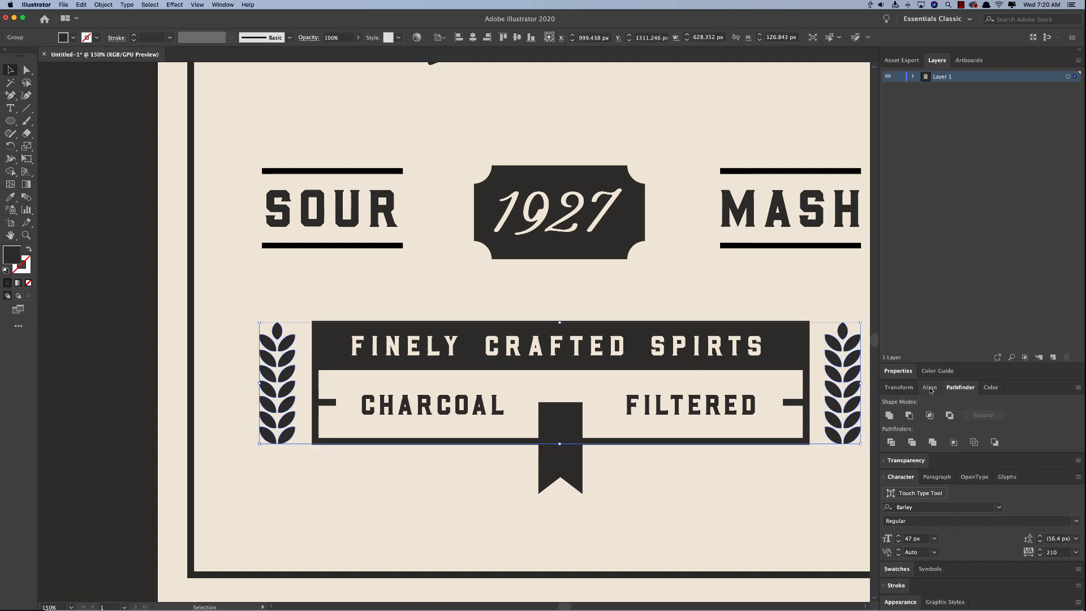
{"action": "left_click", "coordinate": [929, 387]}
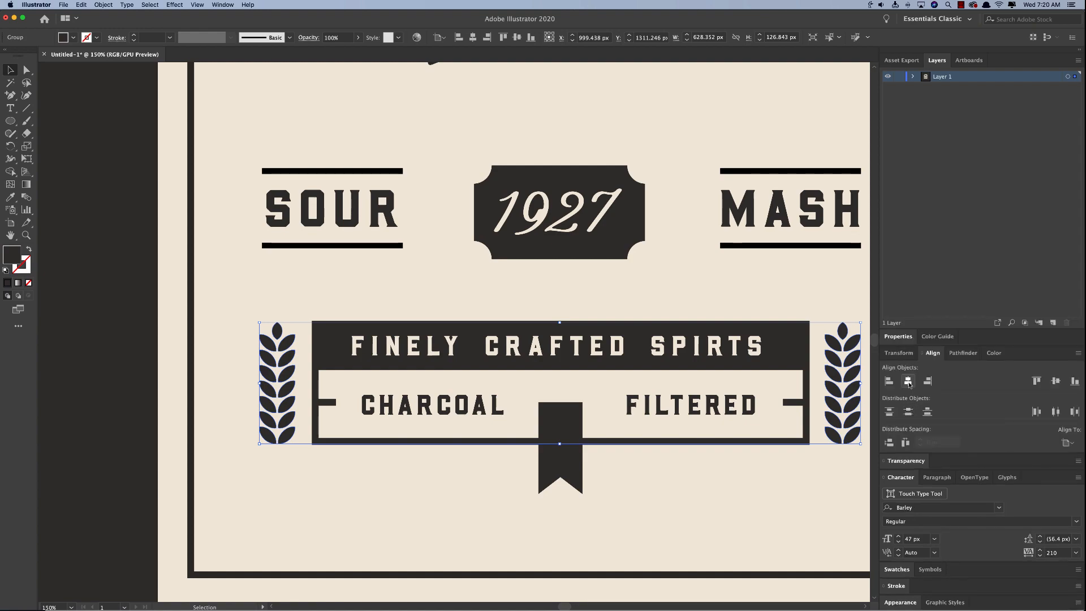